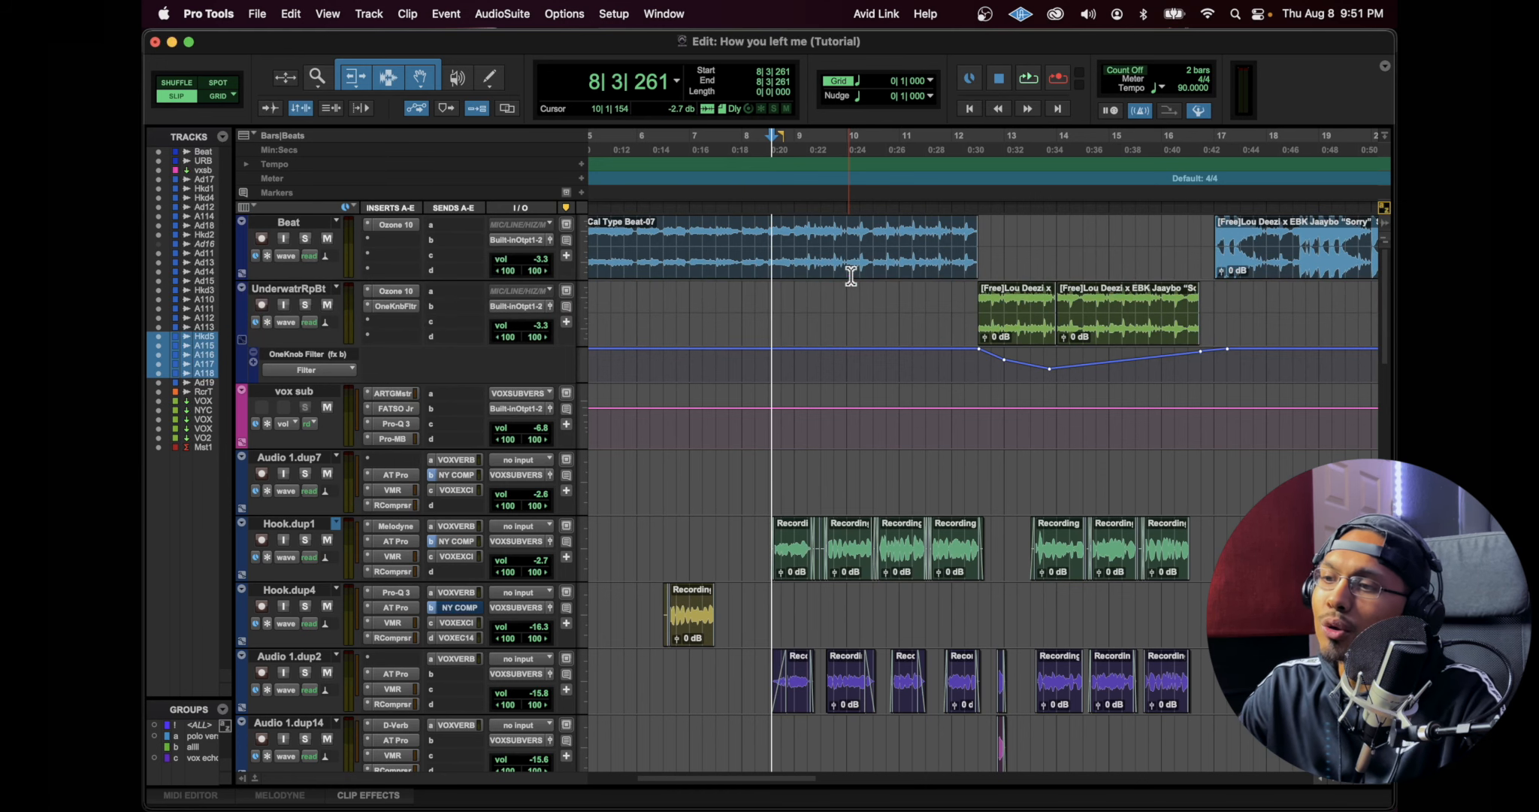
# In Ozone on the Beat track, set the low EQ bell to 51 Hz at -1.3 dB.
pyautogui.scroll(-3)
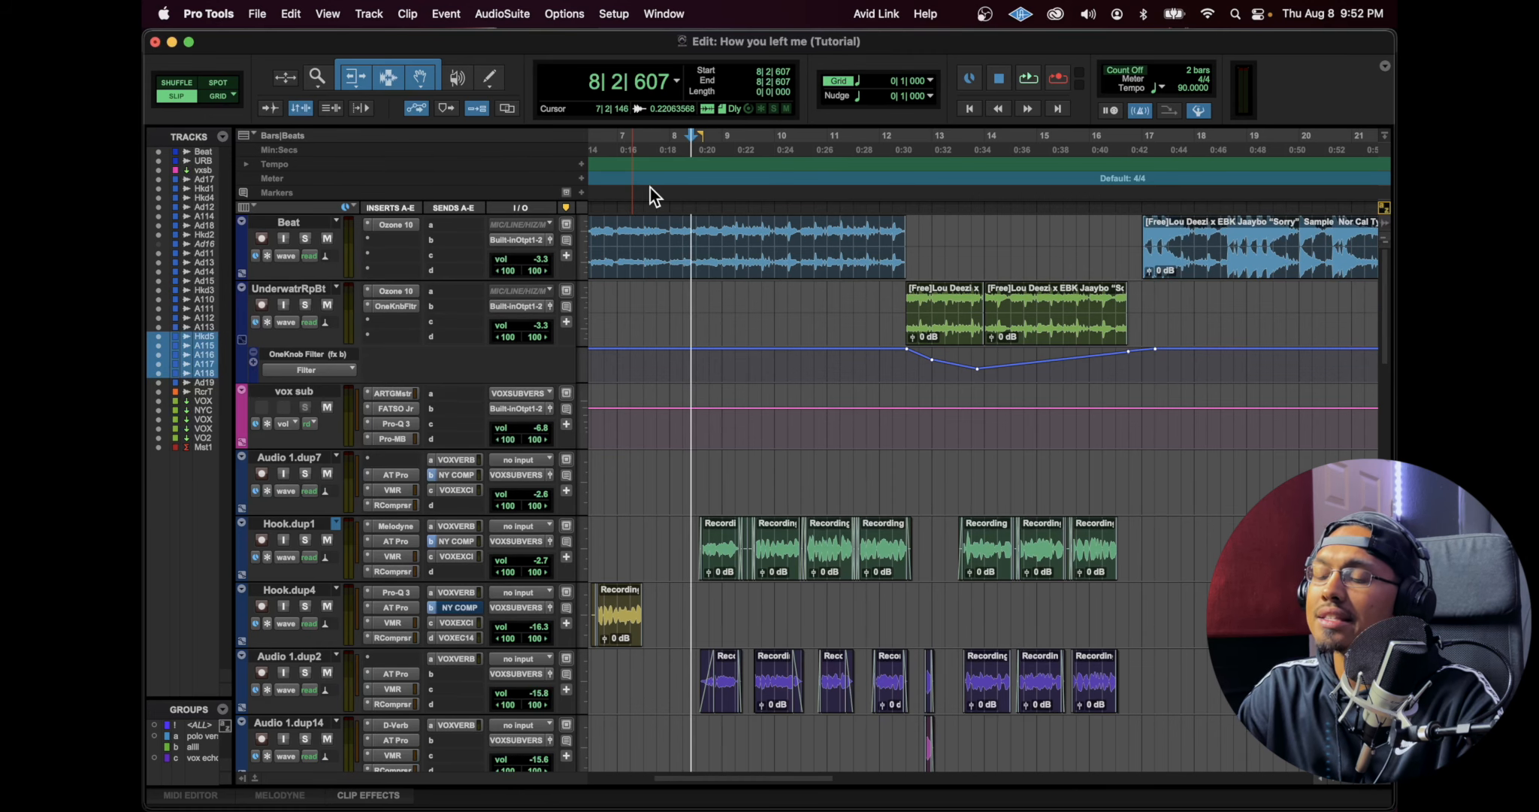
pyautogui.click(394, 225)
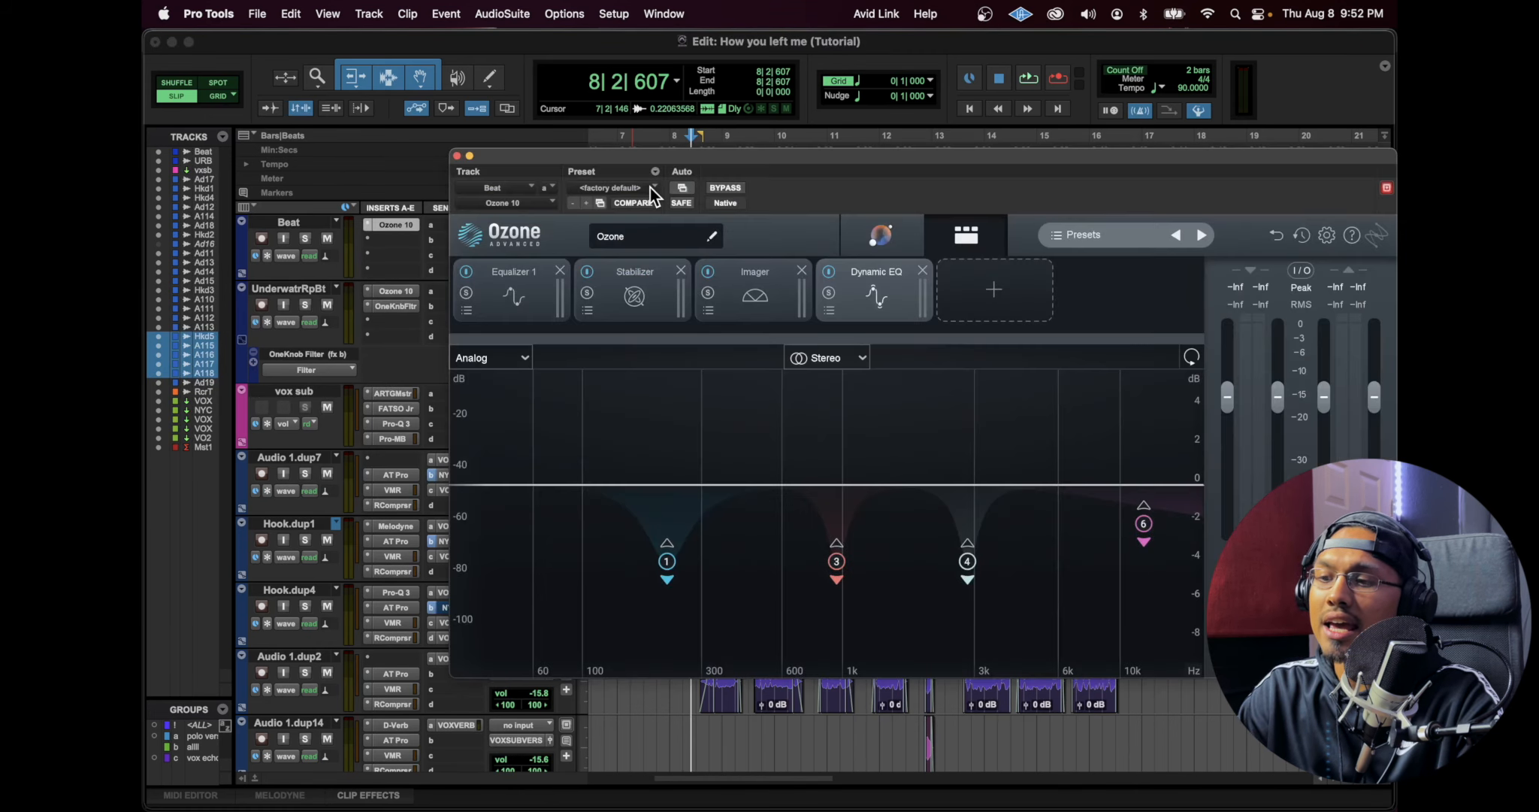
pyautogui.click(511, 270)
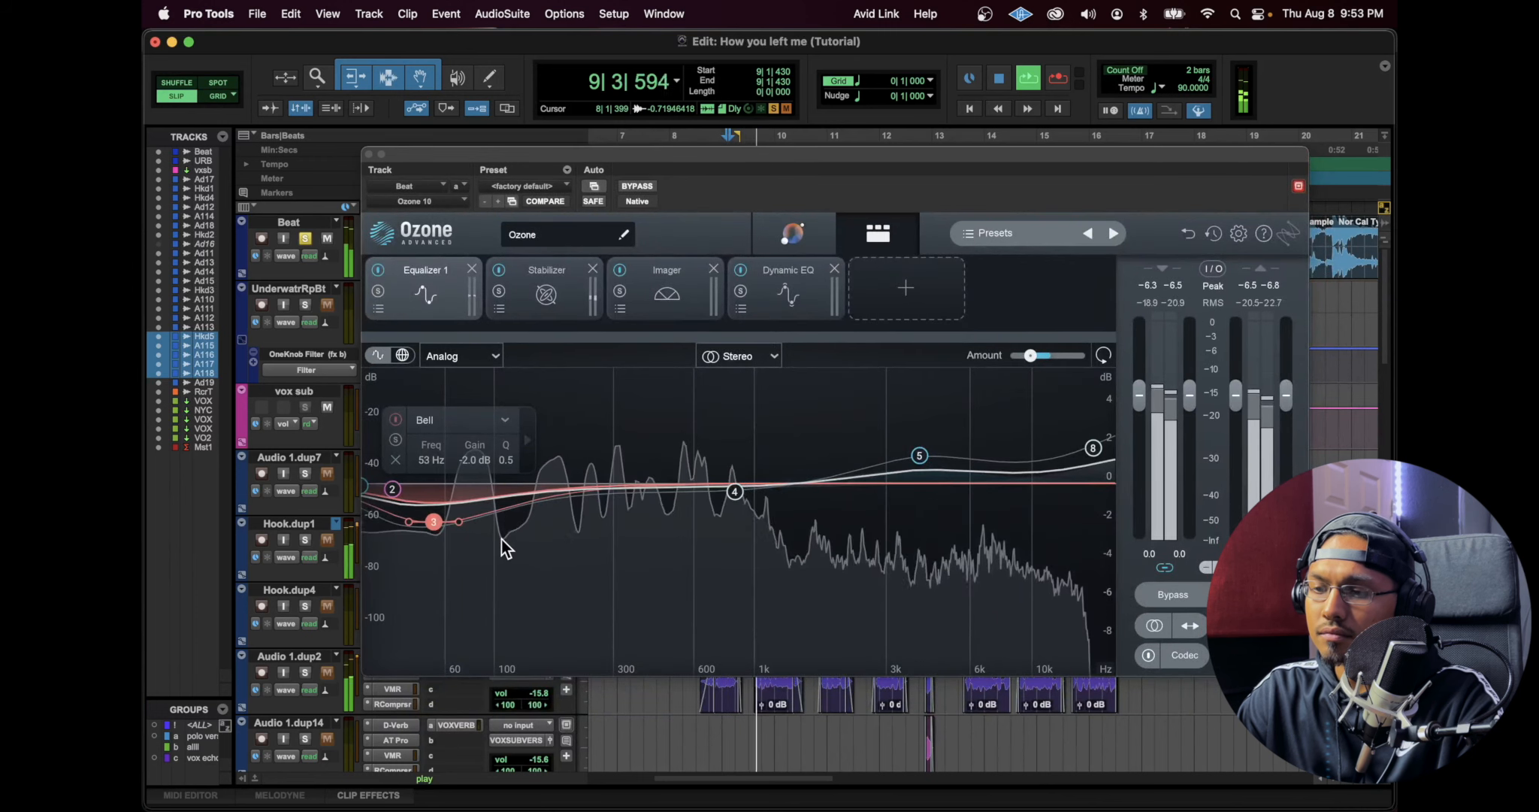
pyautogui.moveTo(435, 521); pyautogui.dragTo(432, 493)
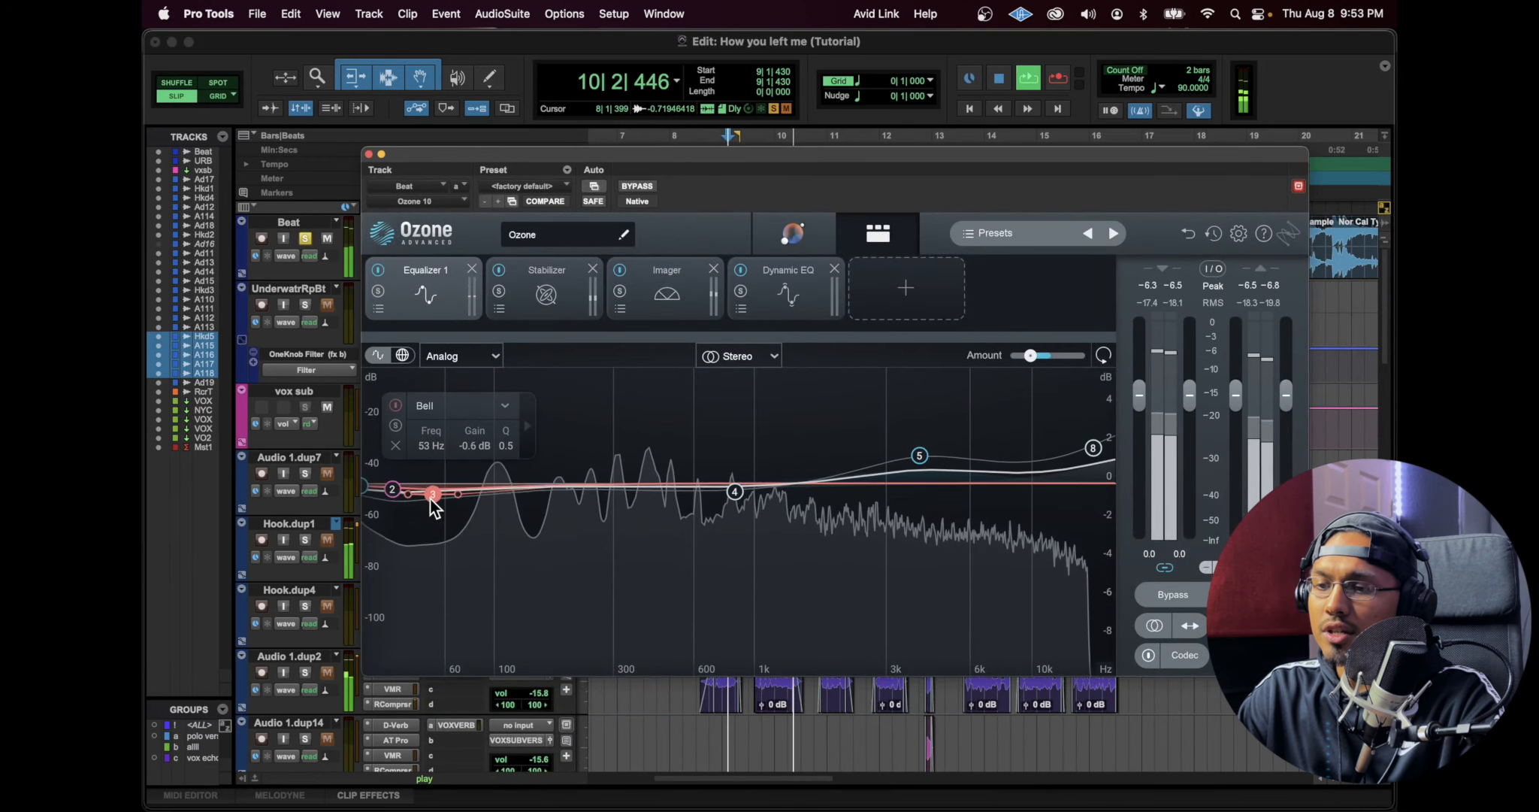
pyautogui.moveTo(431, 493); pyautogui.dragTo(429, 509)
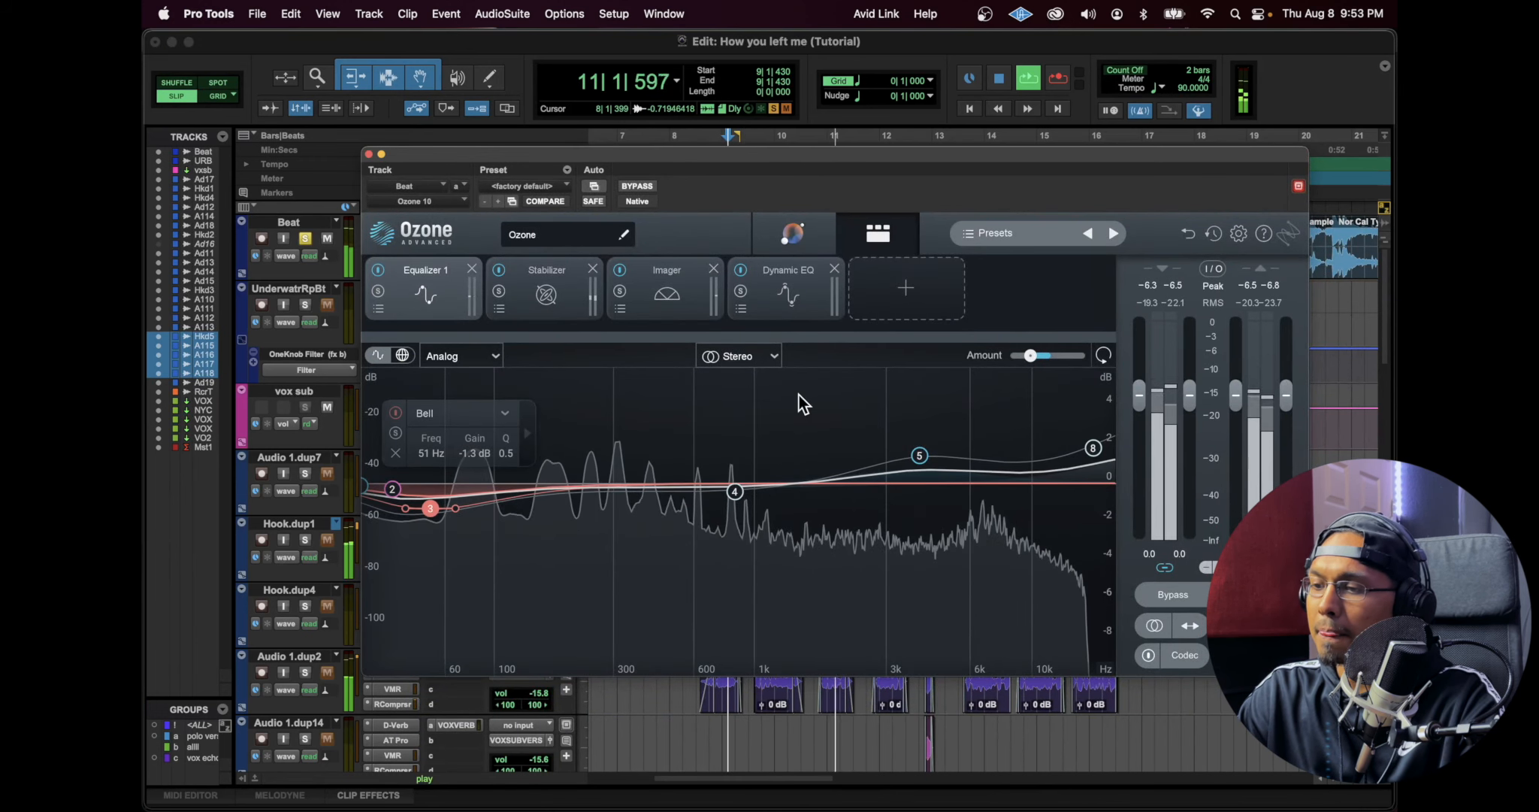
# Choose the Hip-hop Stabilizer target and move on to the Imager's stereo width settings.
pyautogui.click(520, 290)
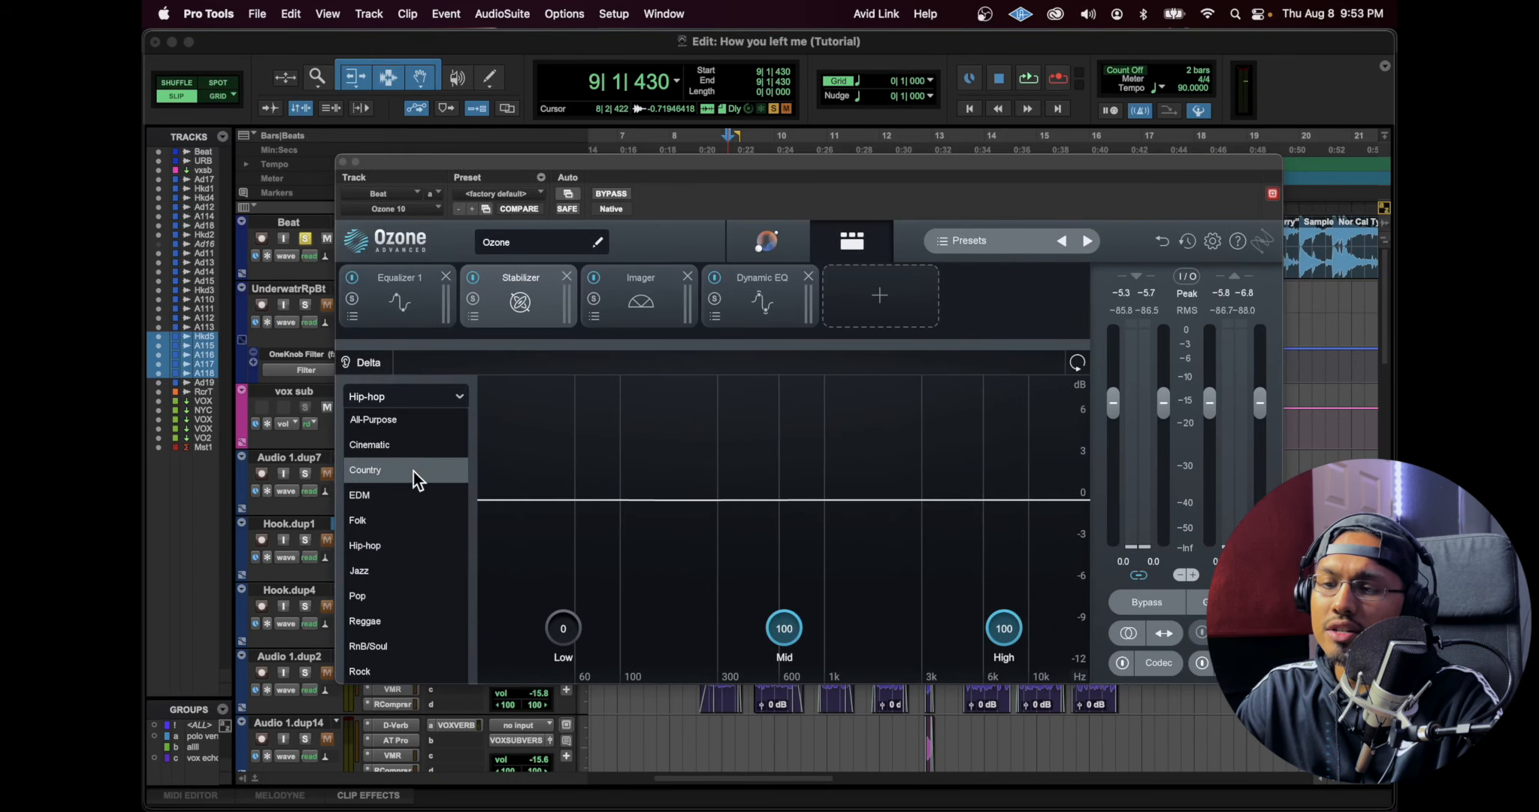
pyautogui.click(364, 544)
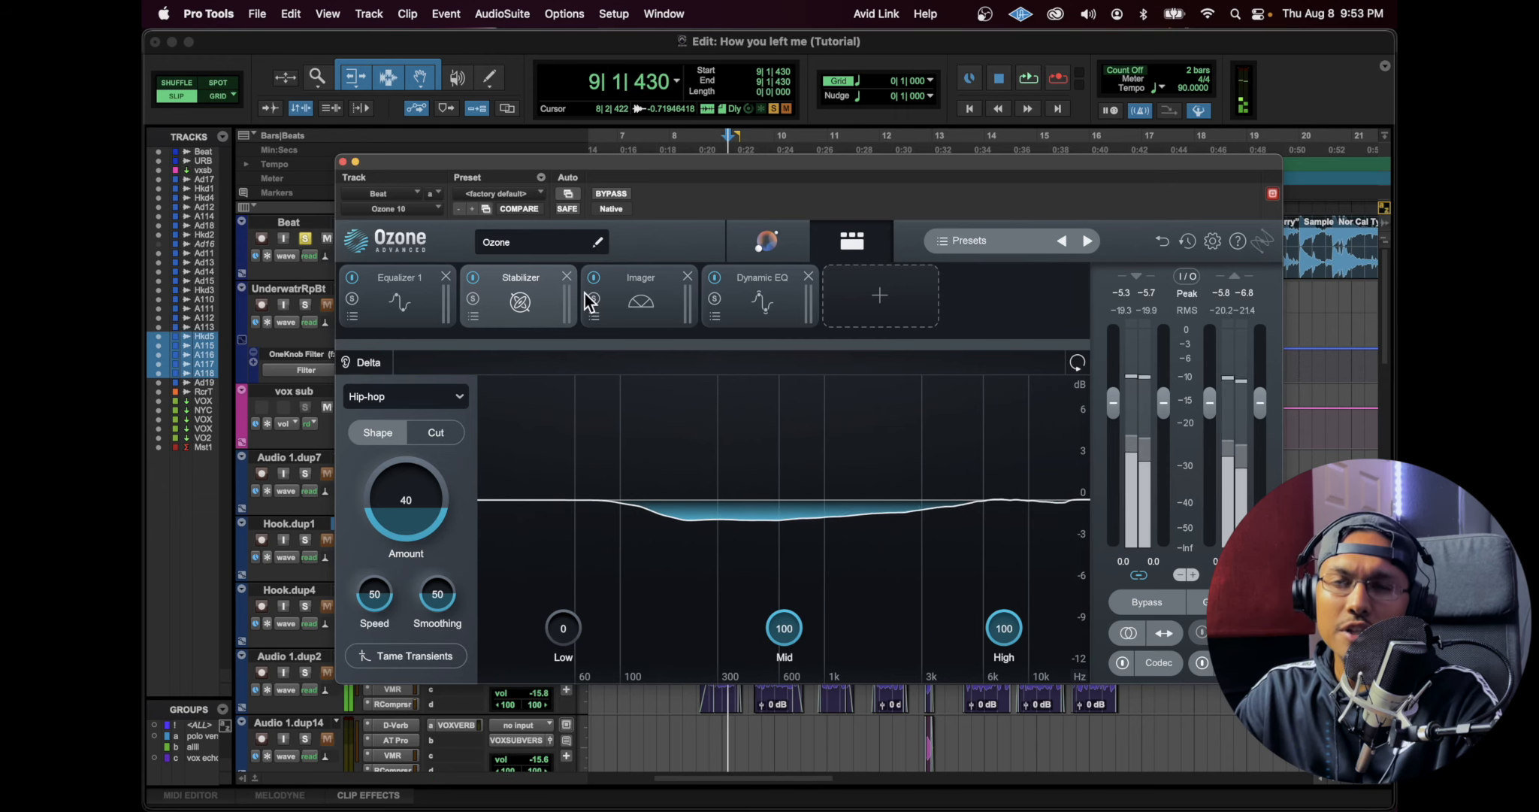
pyautogui.click(641, 299)
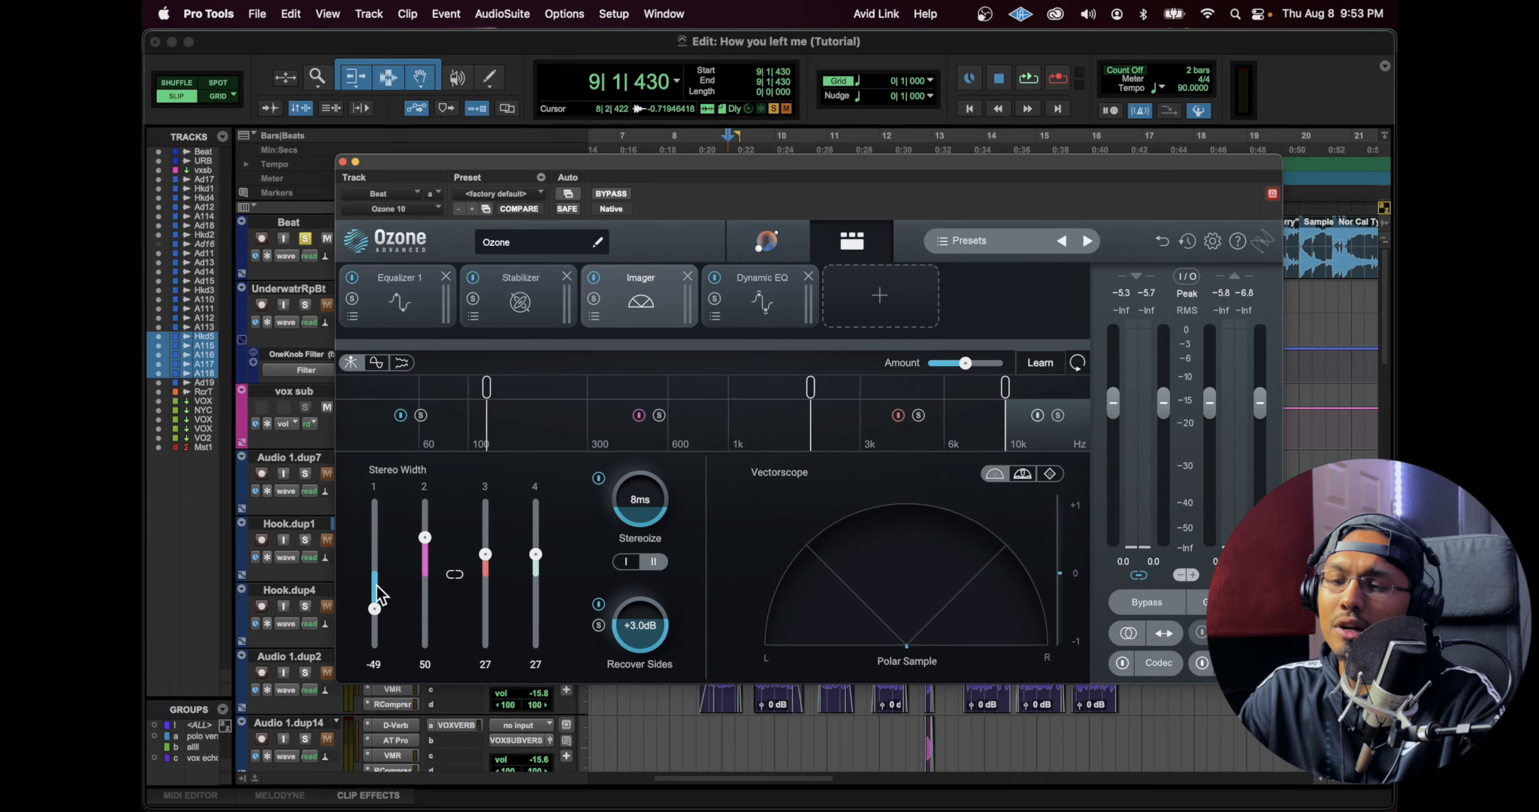
pyautogui.moveTo(593, 490)
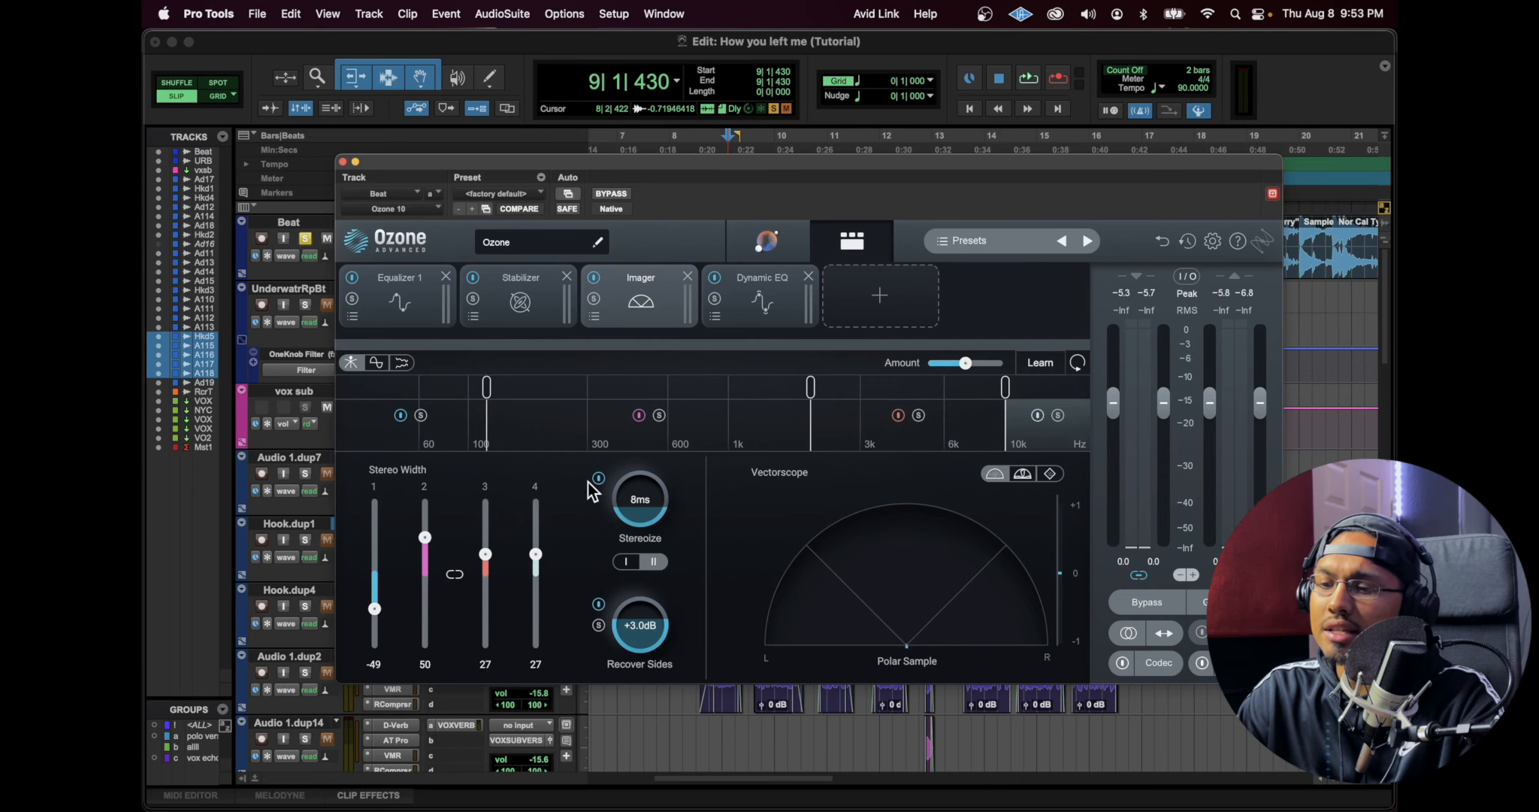
pyautogui.moveTo(437, 397)
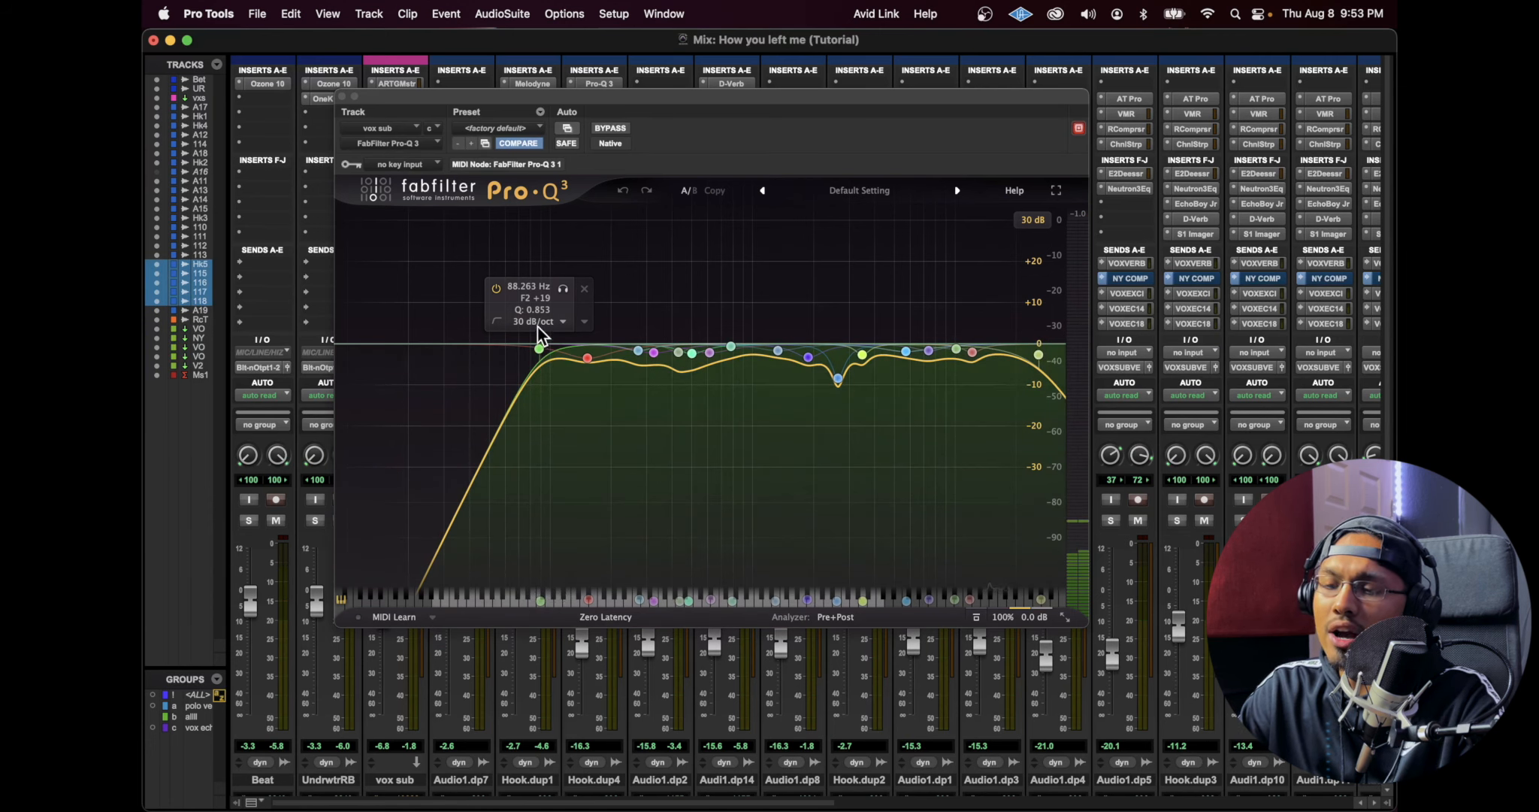
pyautogui.moveTo(545, 369)
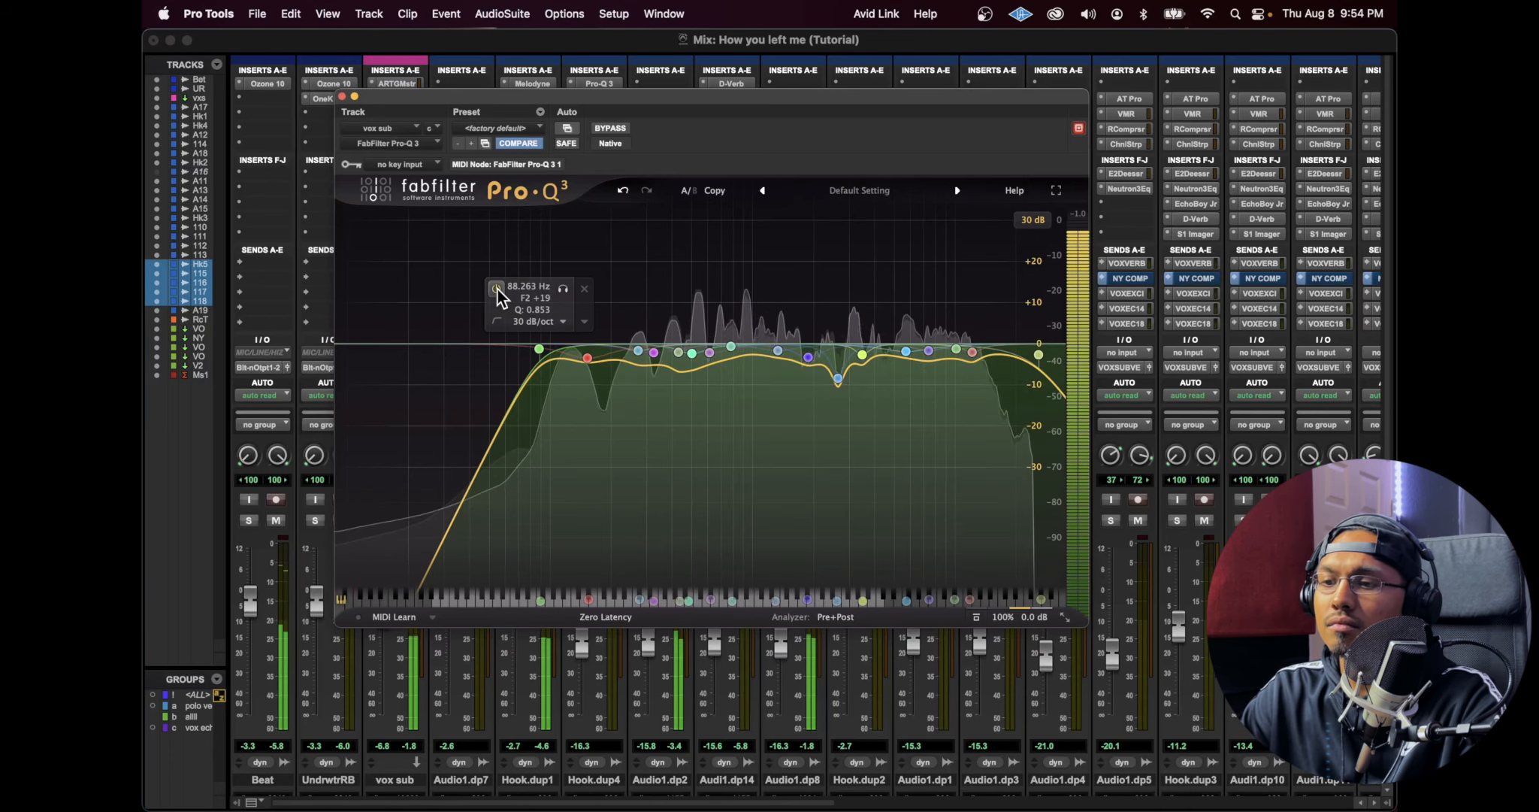
# Compare the 88 Hz high-pass on vox sub, then sweep a +25 dB bell up to about 2.5 kHz.
pyautogui.click(652, 350)
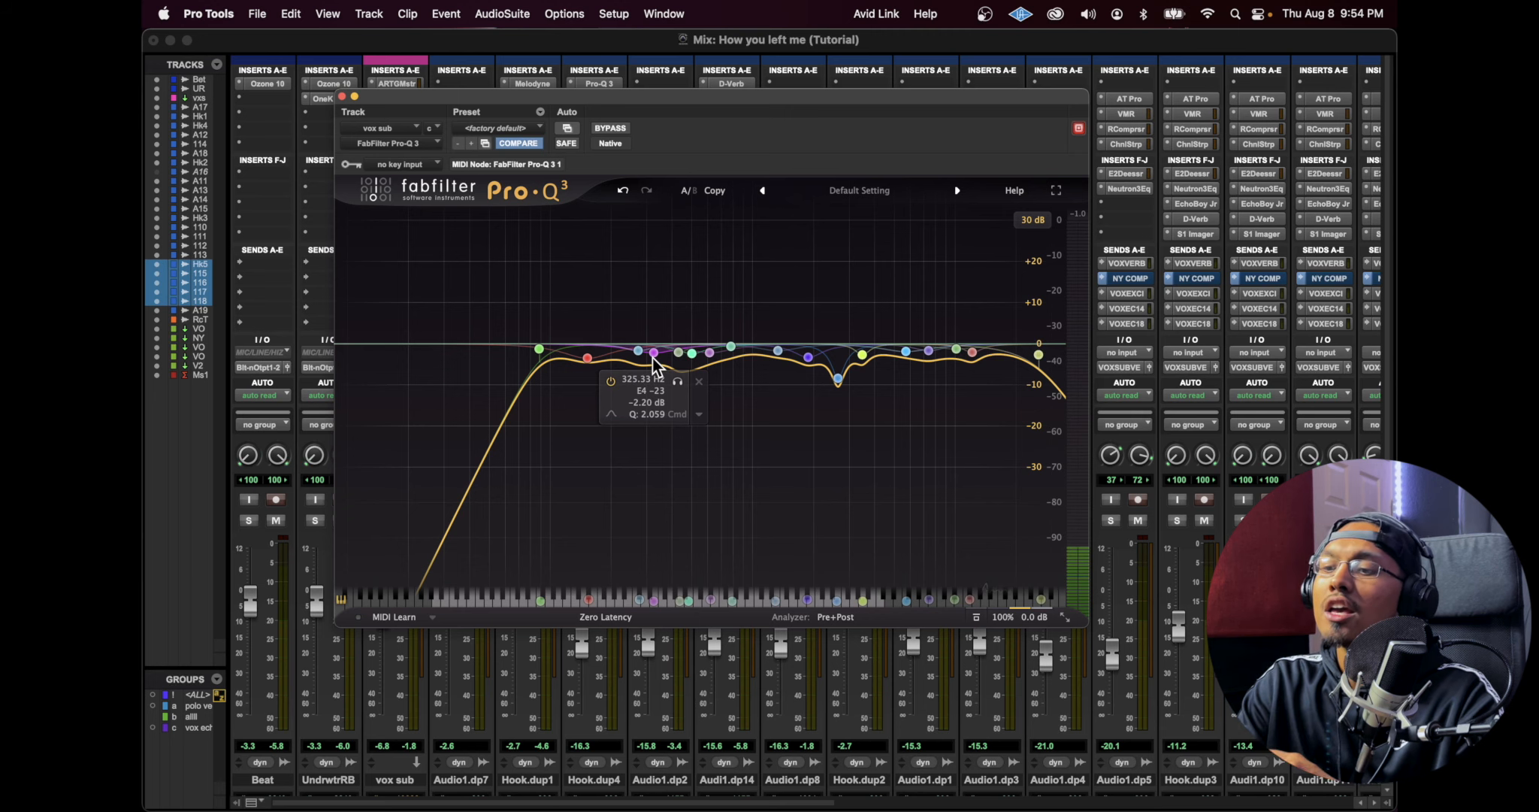
pyautogui.moveTo(836, 380)
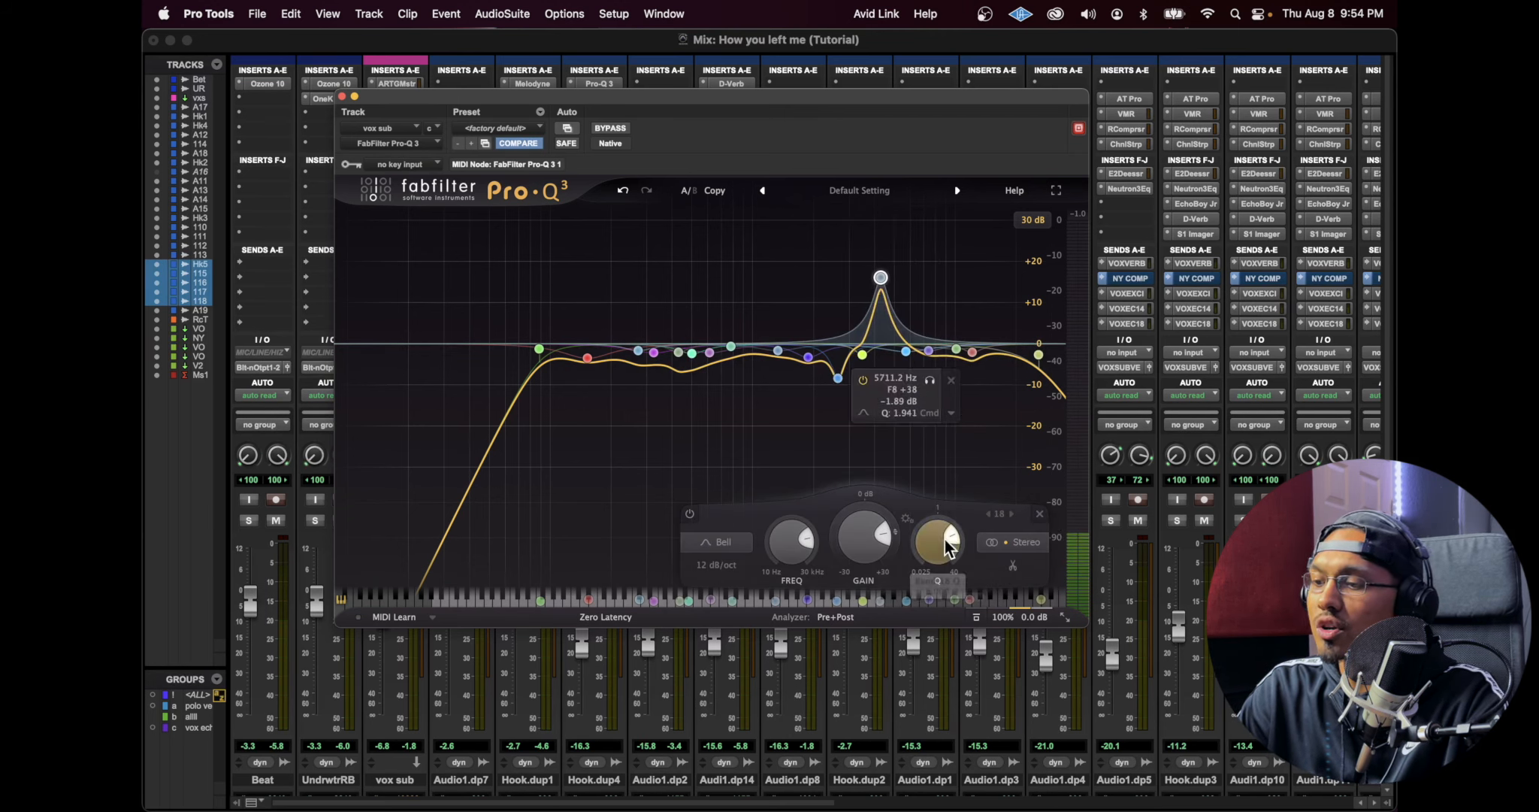
pyautogui.moveTo(878, 277); pyautogui.dragTo(833, 242)
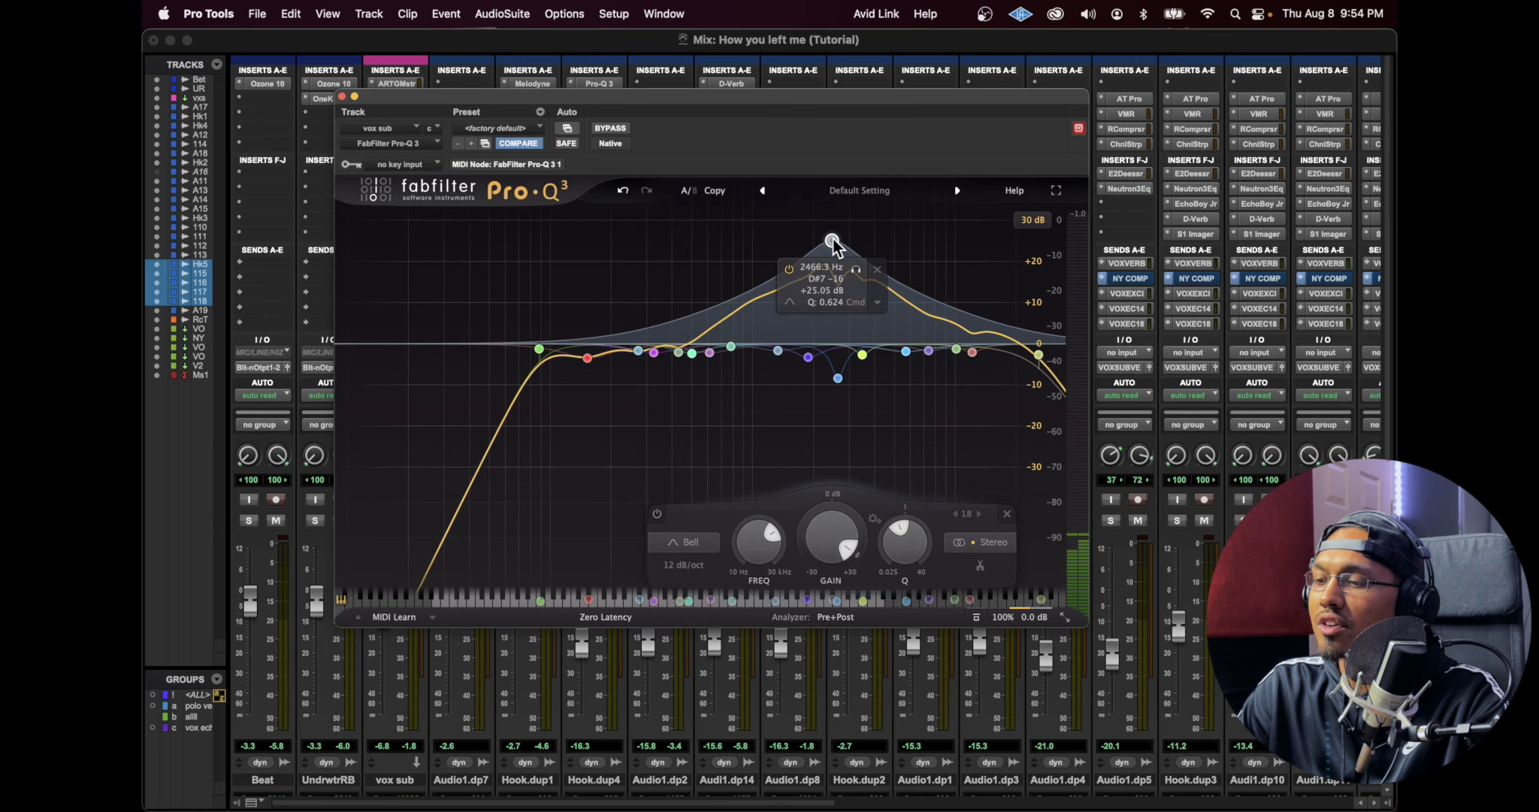
pyautogui.moveTo(833, 242); pyautogui.dragTo(944, 218)
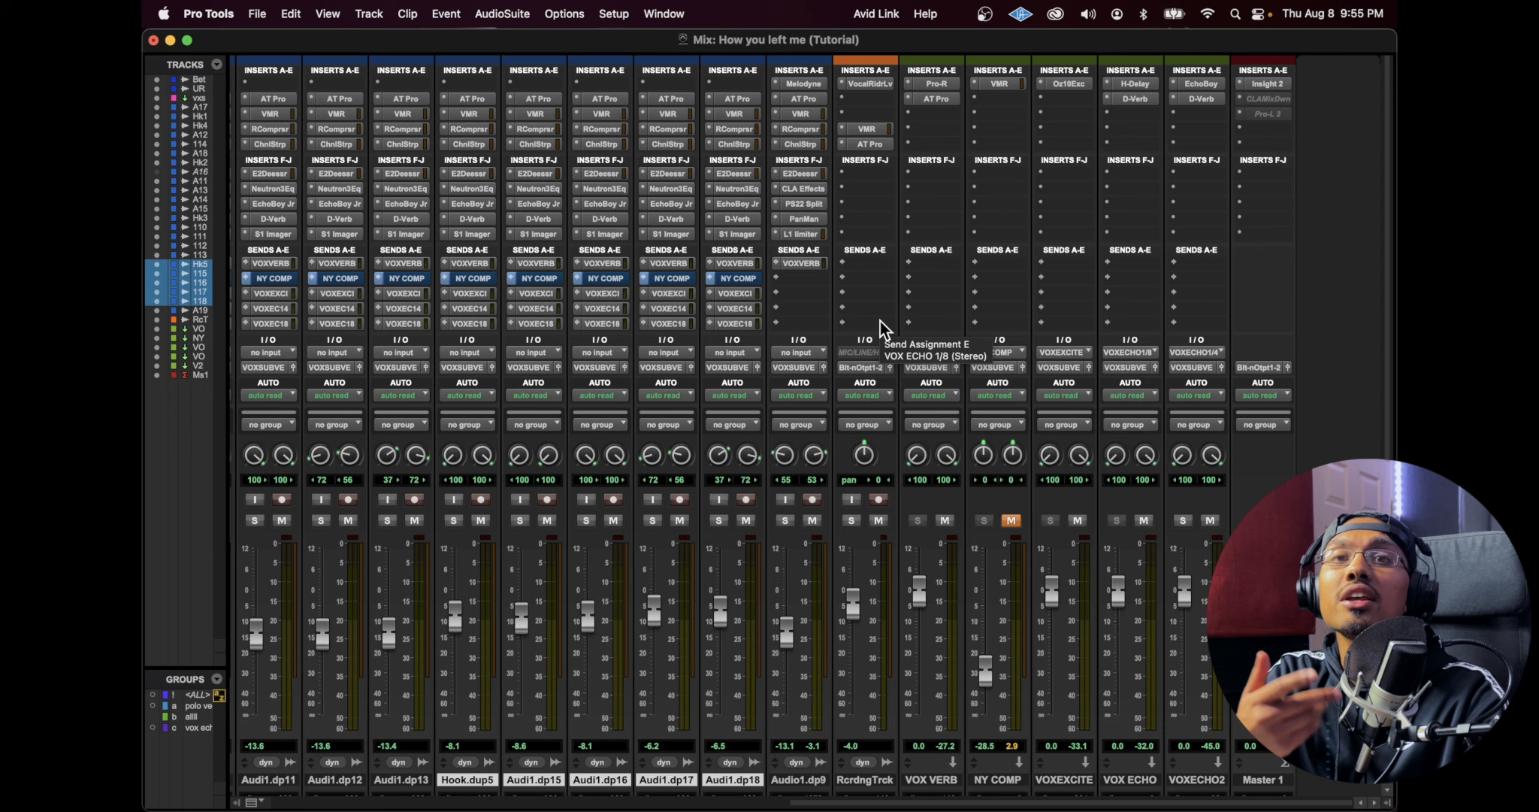
pyautogui.moveTo(1071, 309)
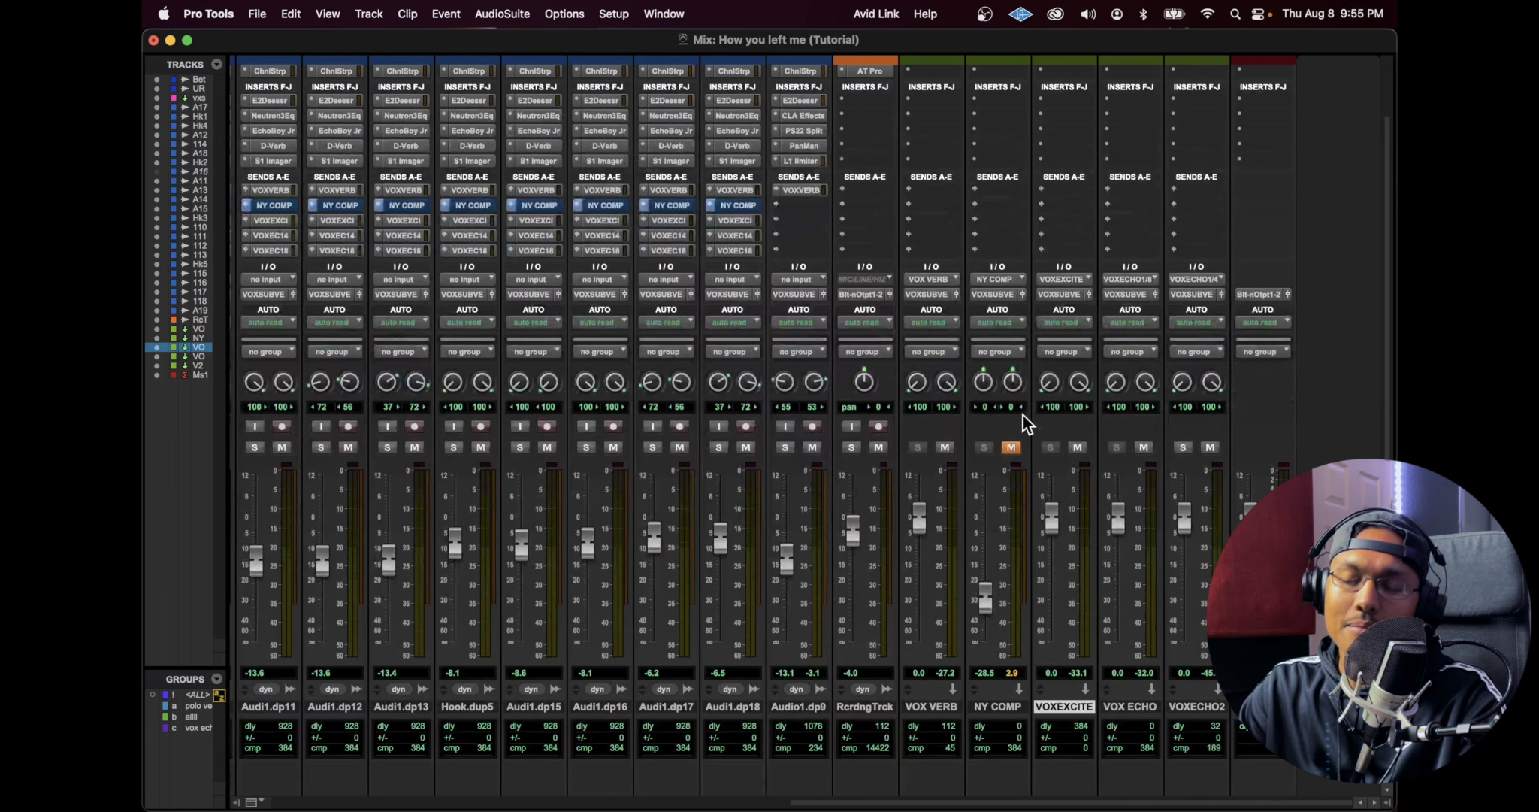
# Create a new stereo Aux 1 track and bring up its input source choices.
pyautogui.click(368, 13)
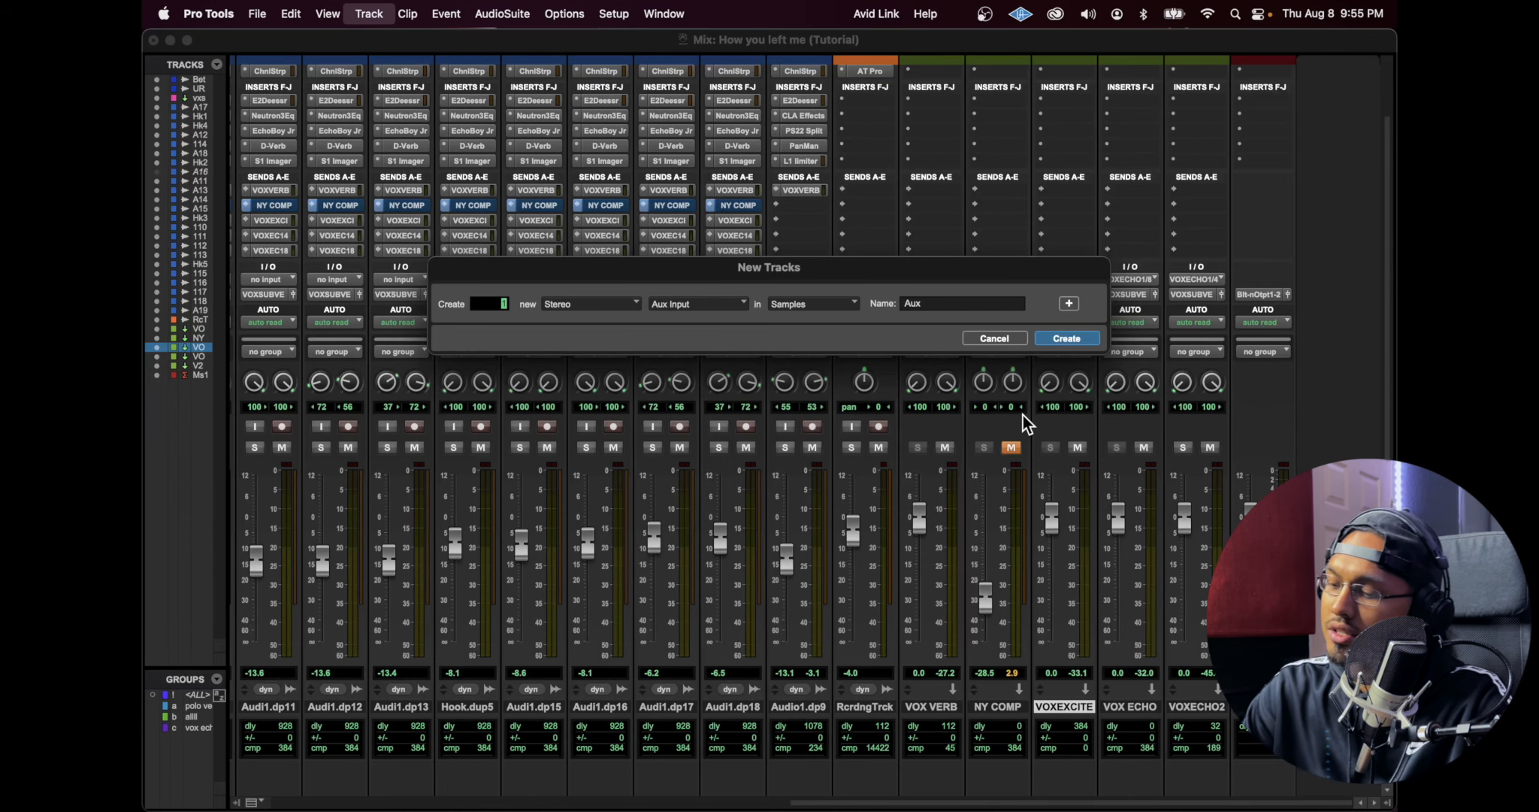
pyautogui.click(1066, 338)
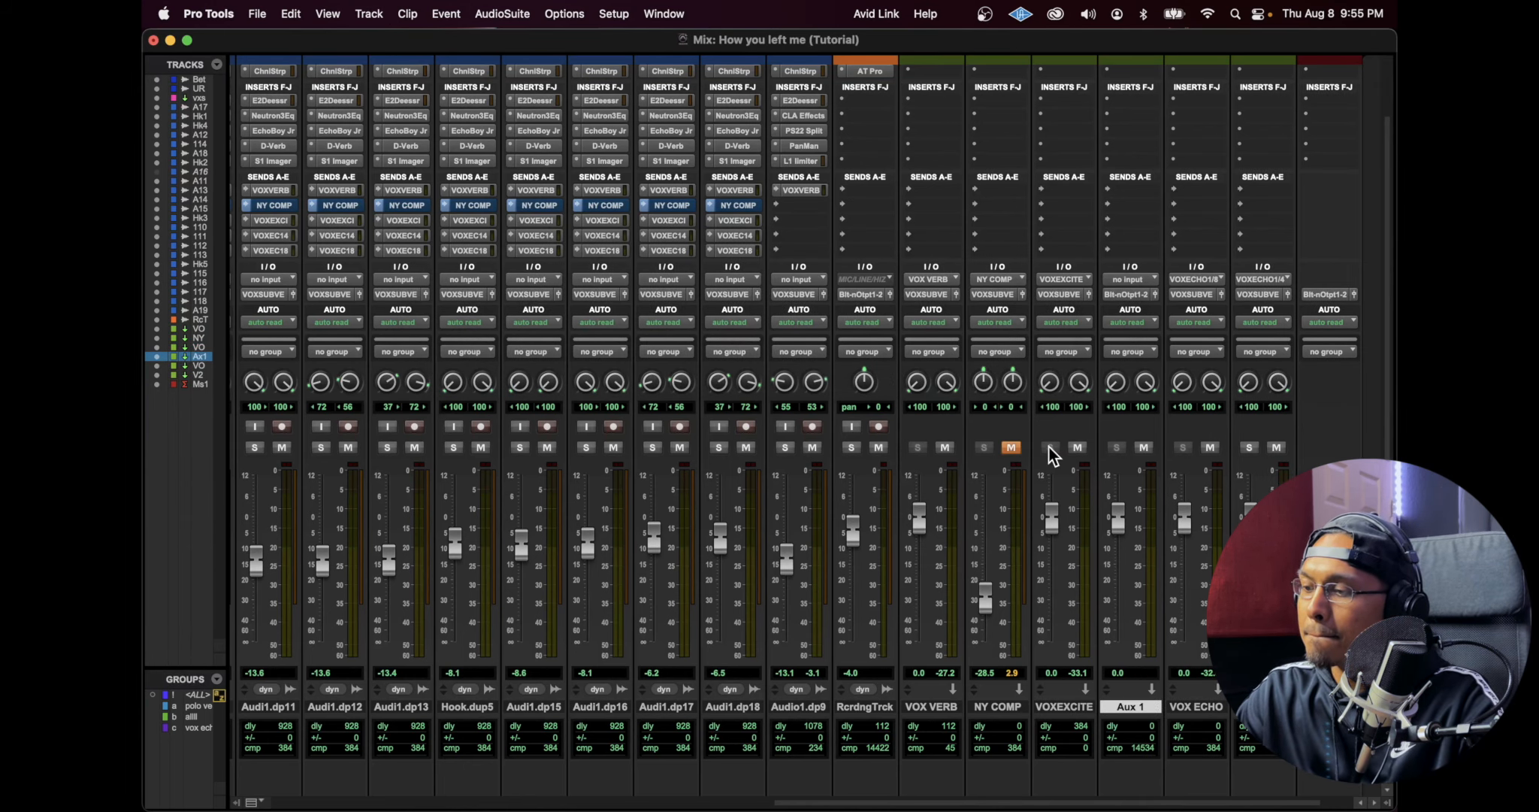
pyautogui.click(1131, 351)
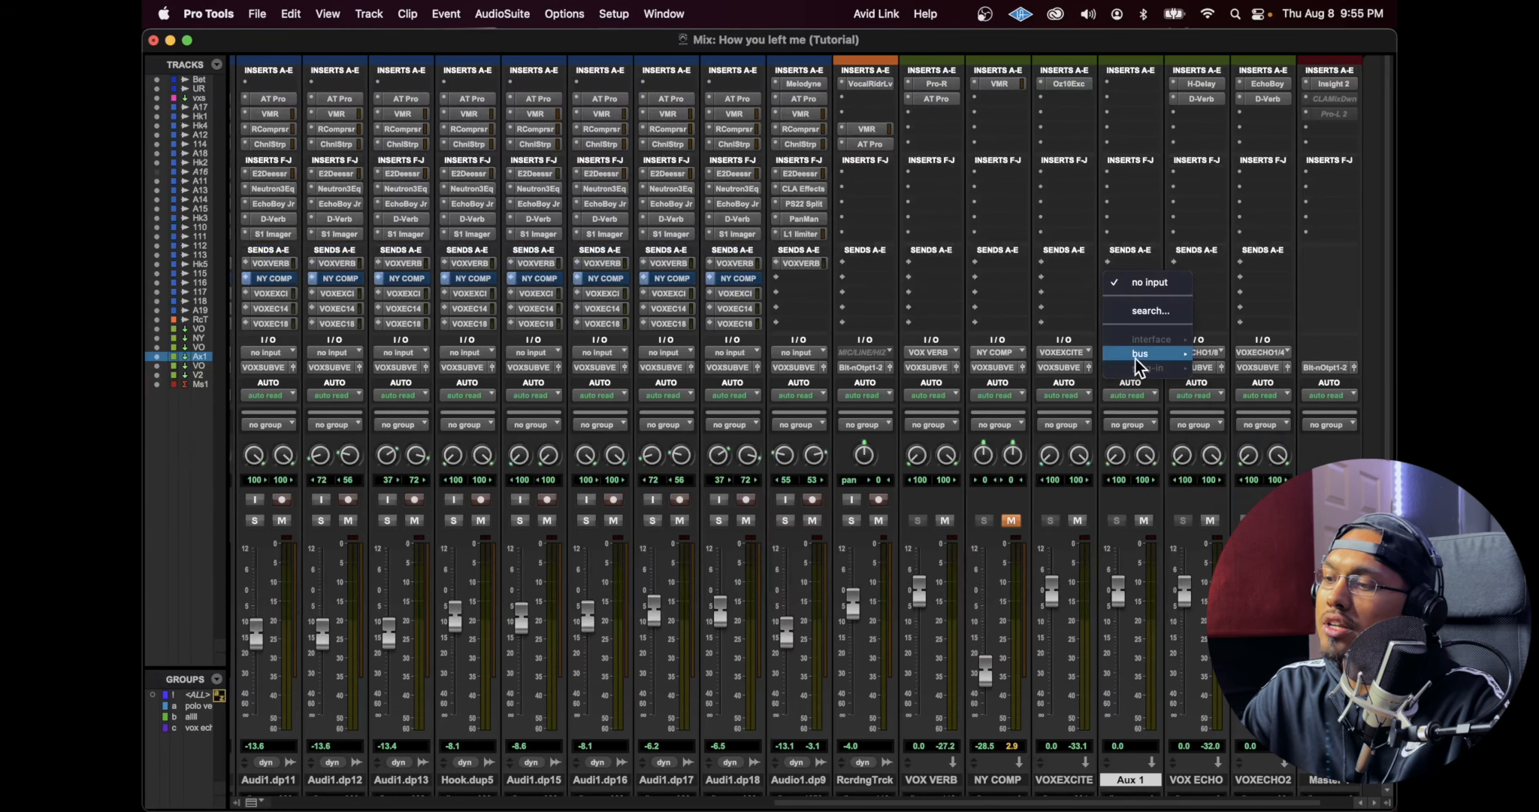
pyautogui.moveTo(1139, 353)
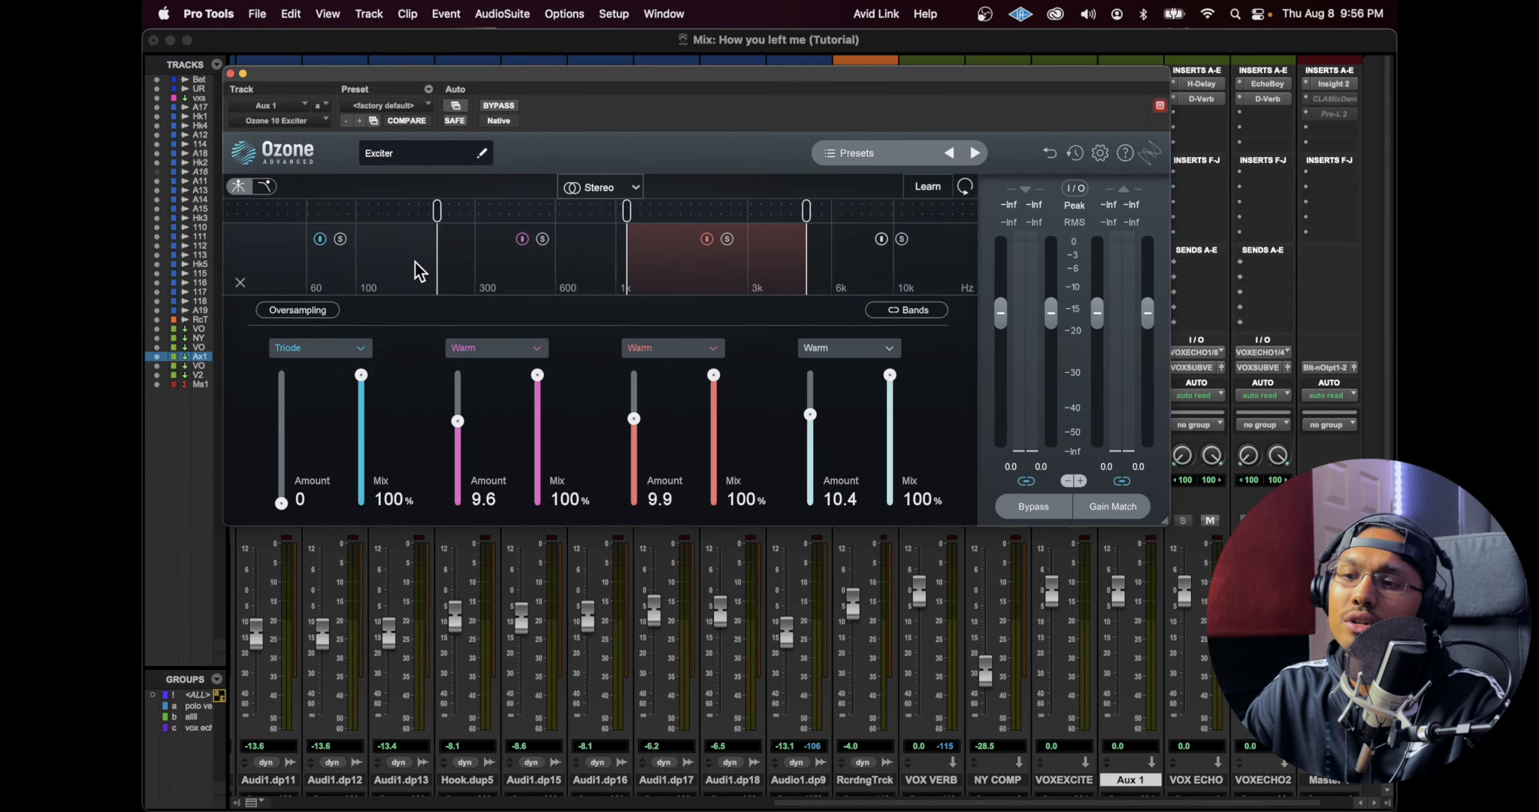
# Review the highest band's saturation modes in the Exciter and leave them unchanged.
pyautogui.click(531, 251)
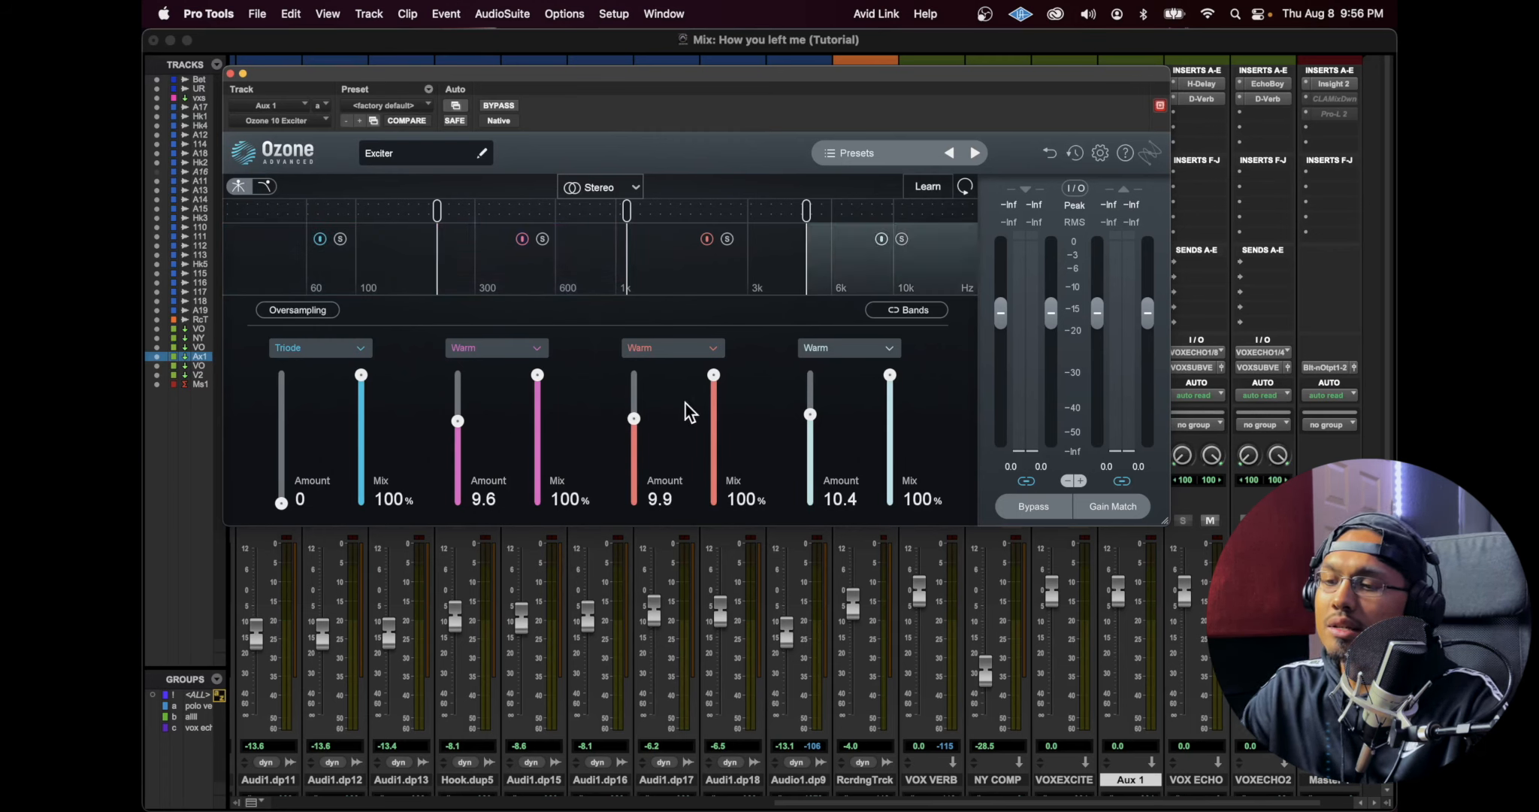
pyautogui.click(846, 347)
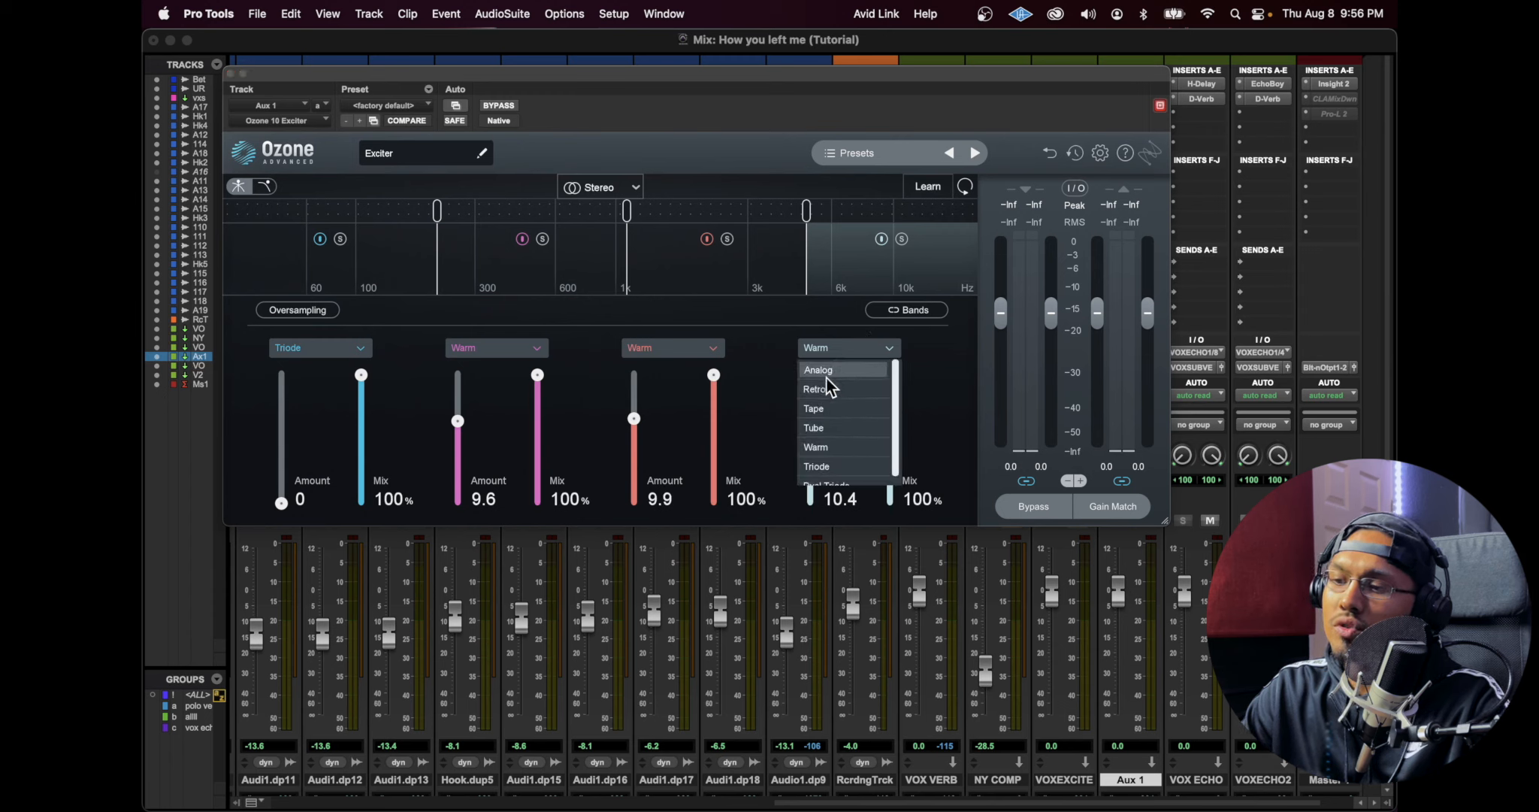
pyautogui.moveTo(833, 409)
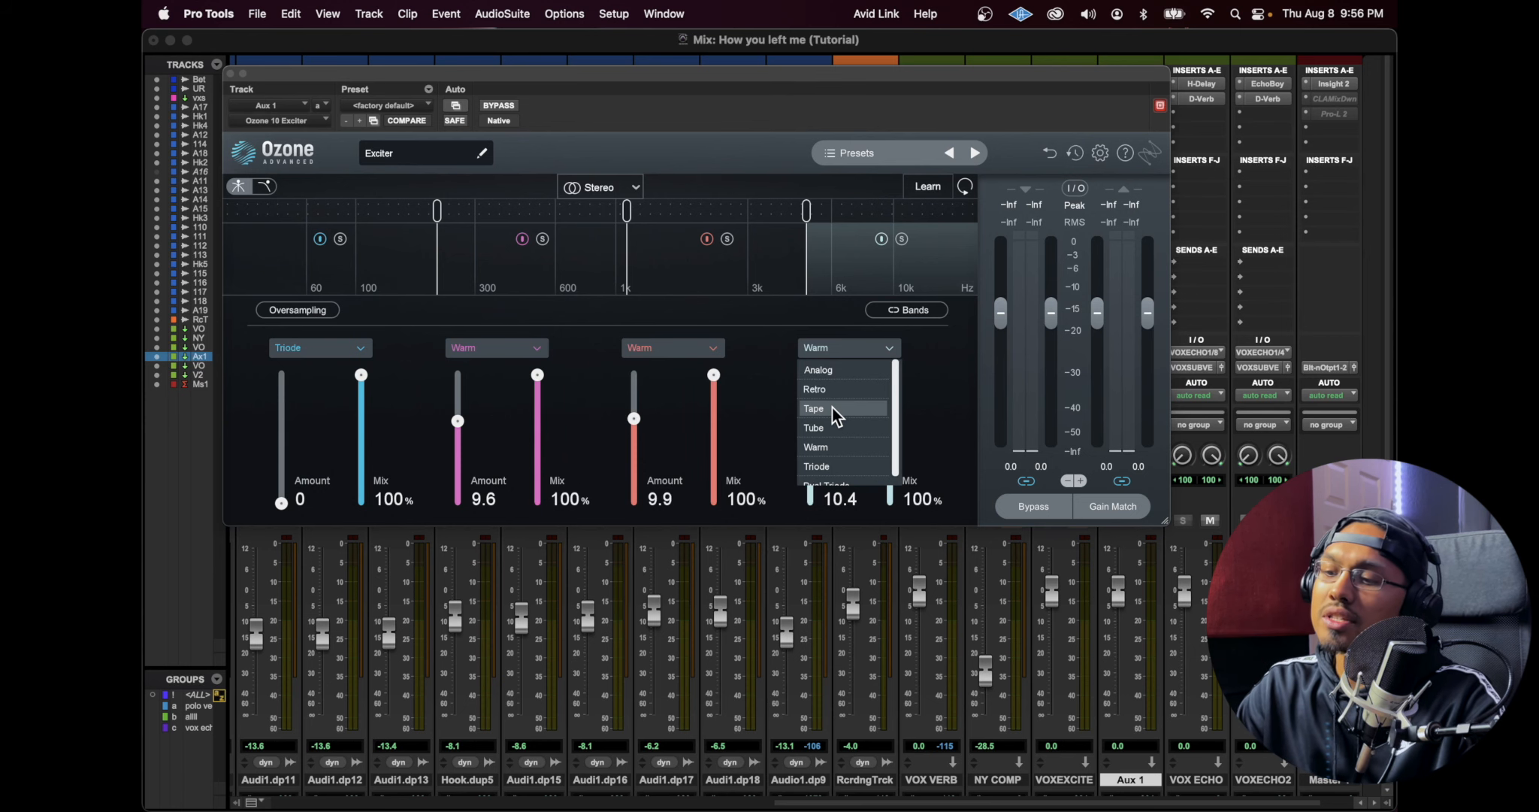
pyautogui.click(816, 446)
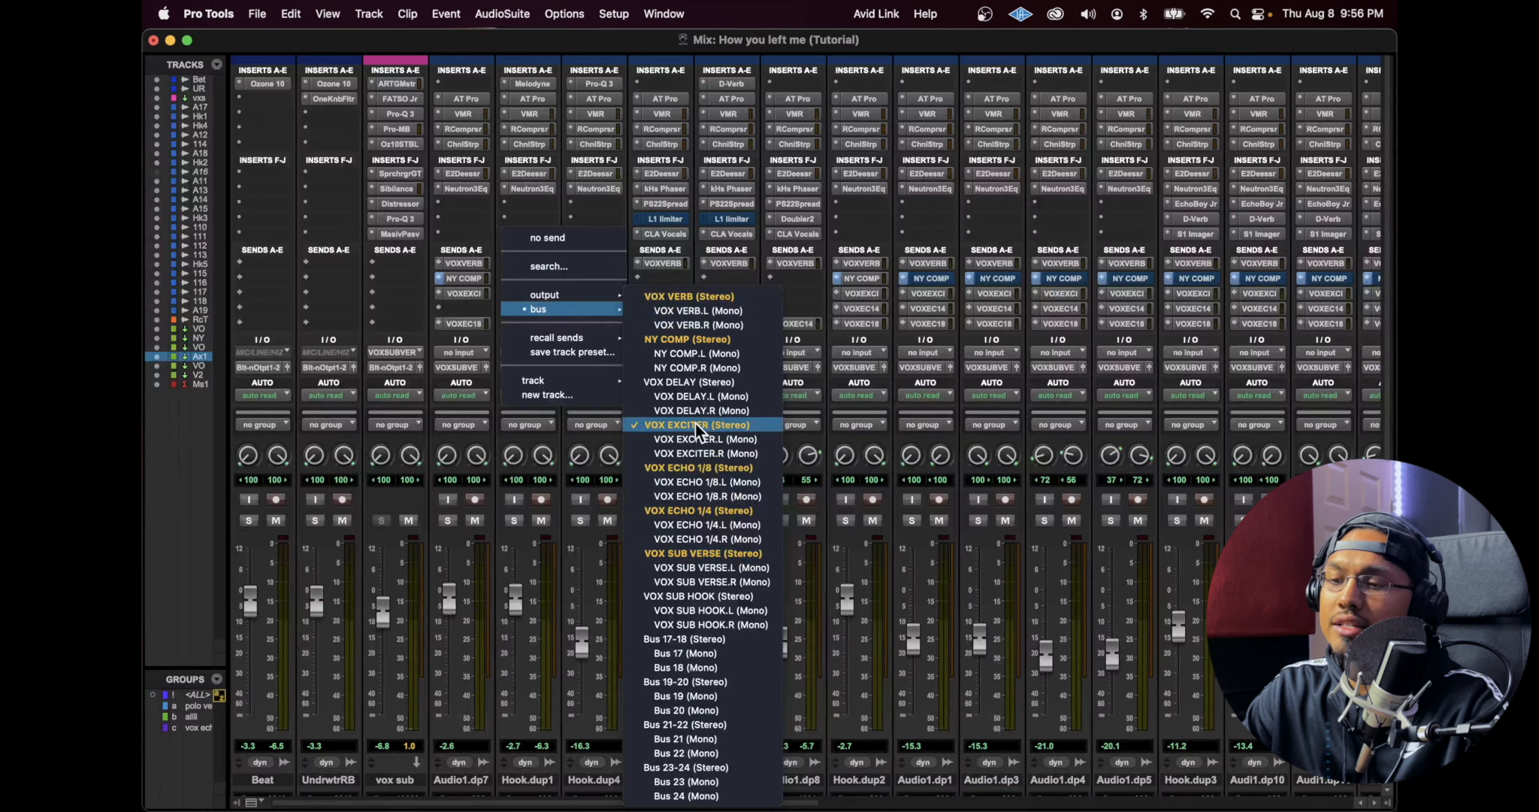
# Send Hook.dup1 to the VOX EXCITER bus and settle its level around -28.5 dB.
pyautogui.click(698, 424)
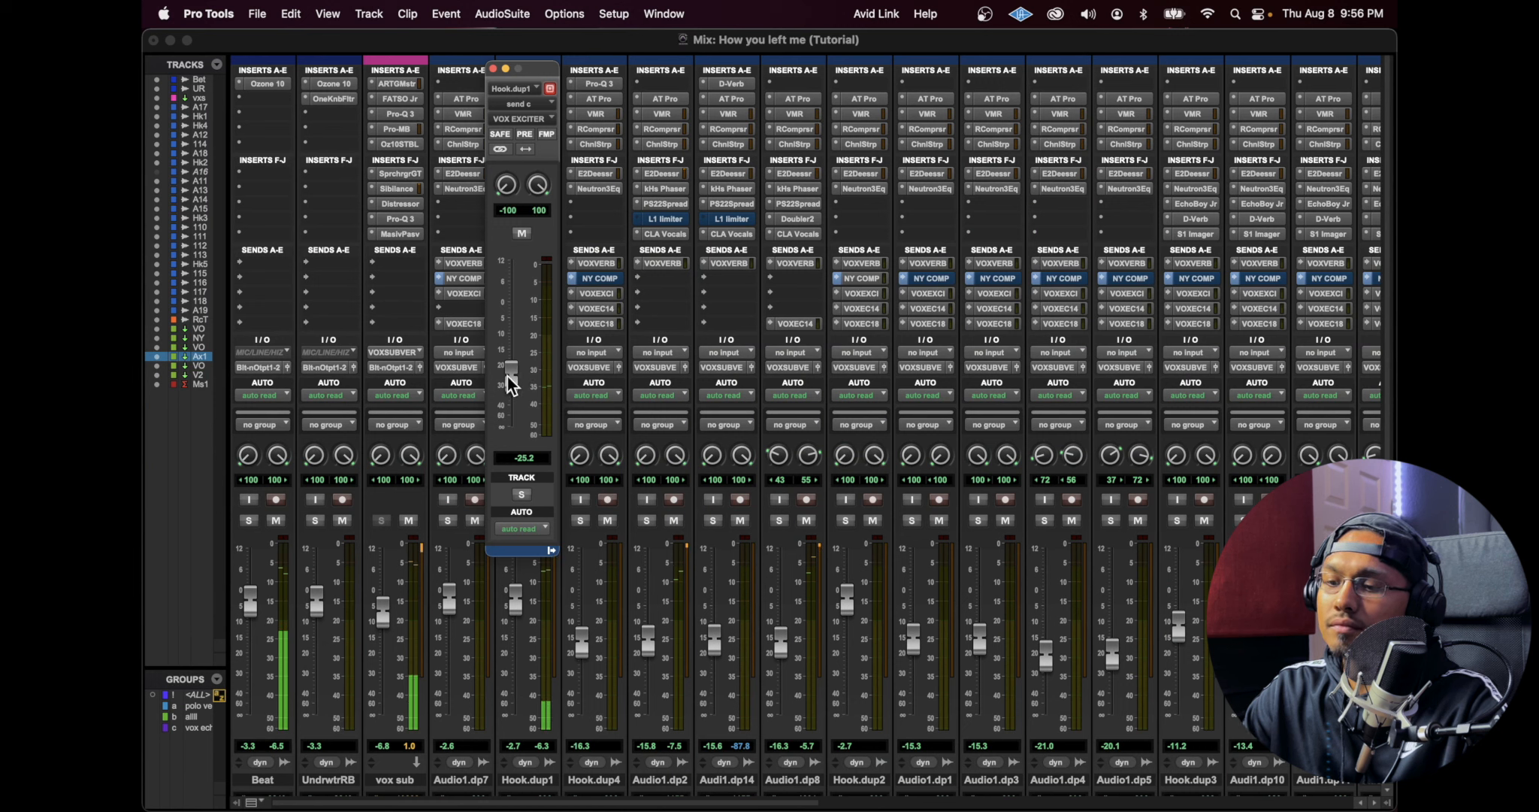
pyautogui.moveTo(509, 384); pyautogui.dragTo(508, 319)
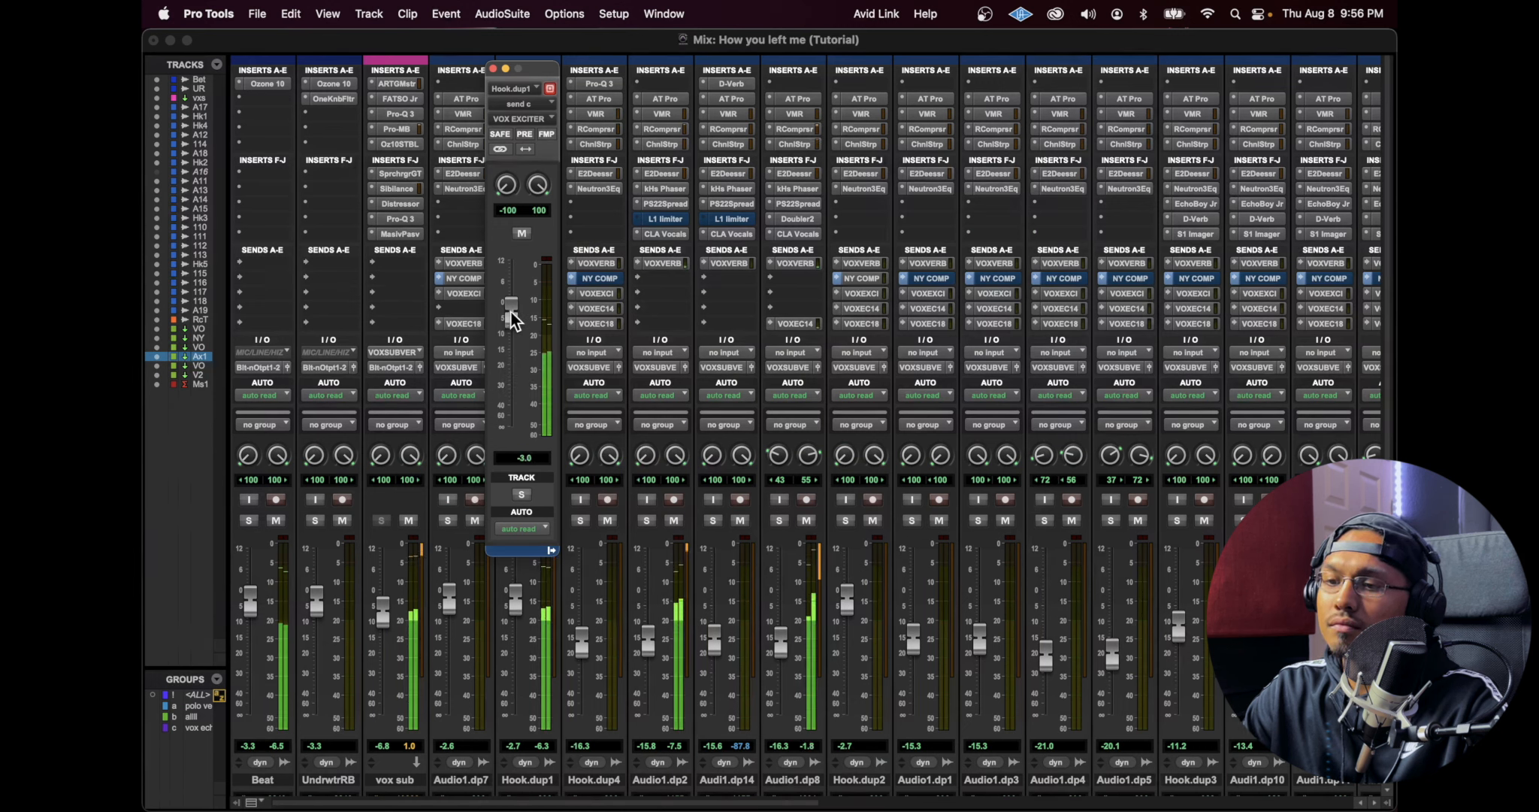
pyautogui.moveTo(508, 319); pyautogui.dragTo(508, 267)
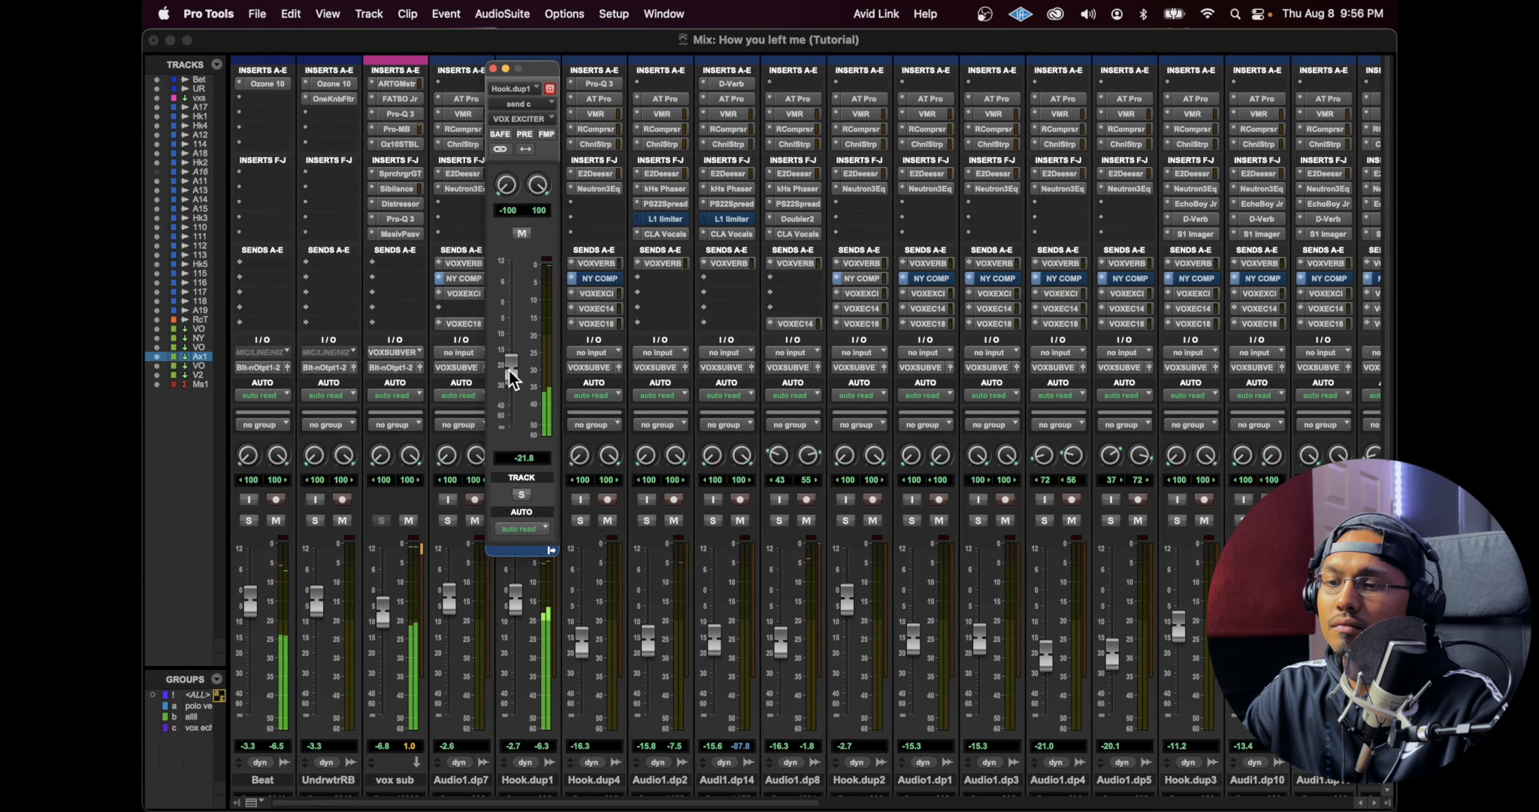
pyautogui.moveTo(511, 363); pyautogui.dragTo(511, 393)
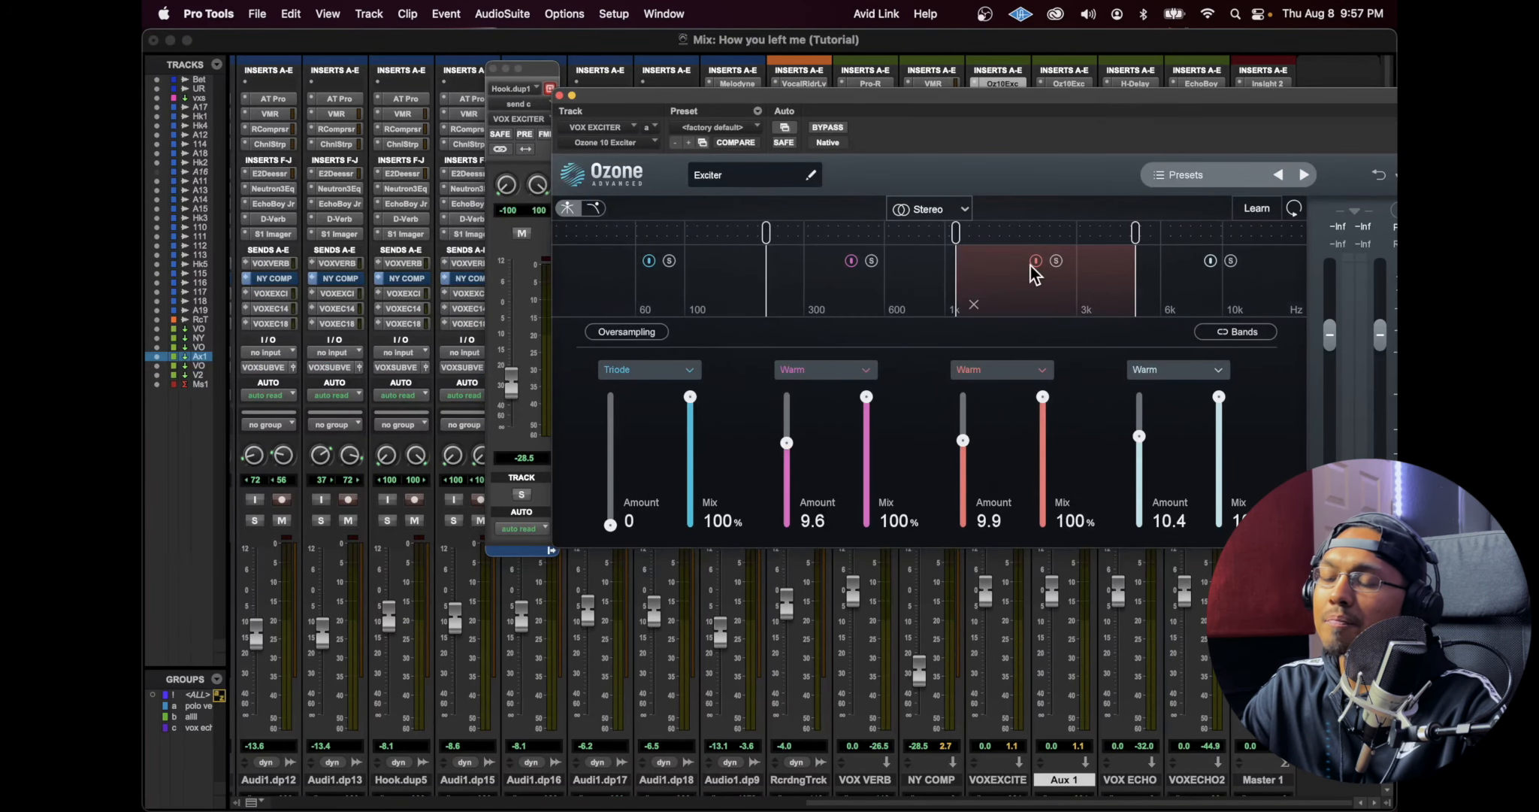
pyautogui.click(560, 86)
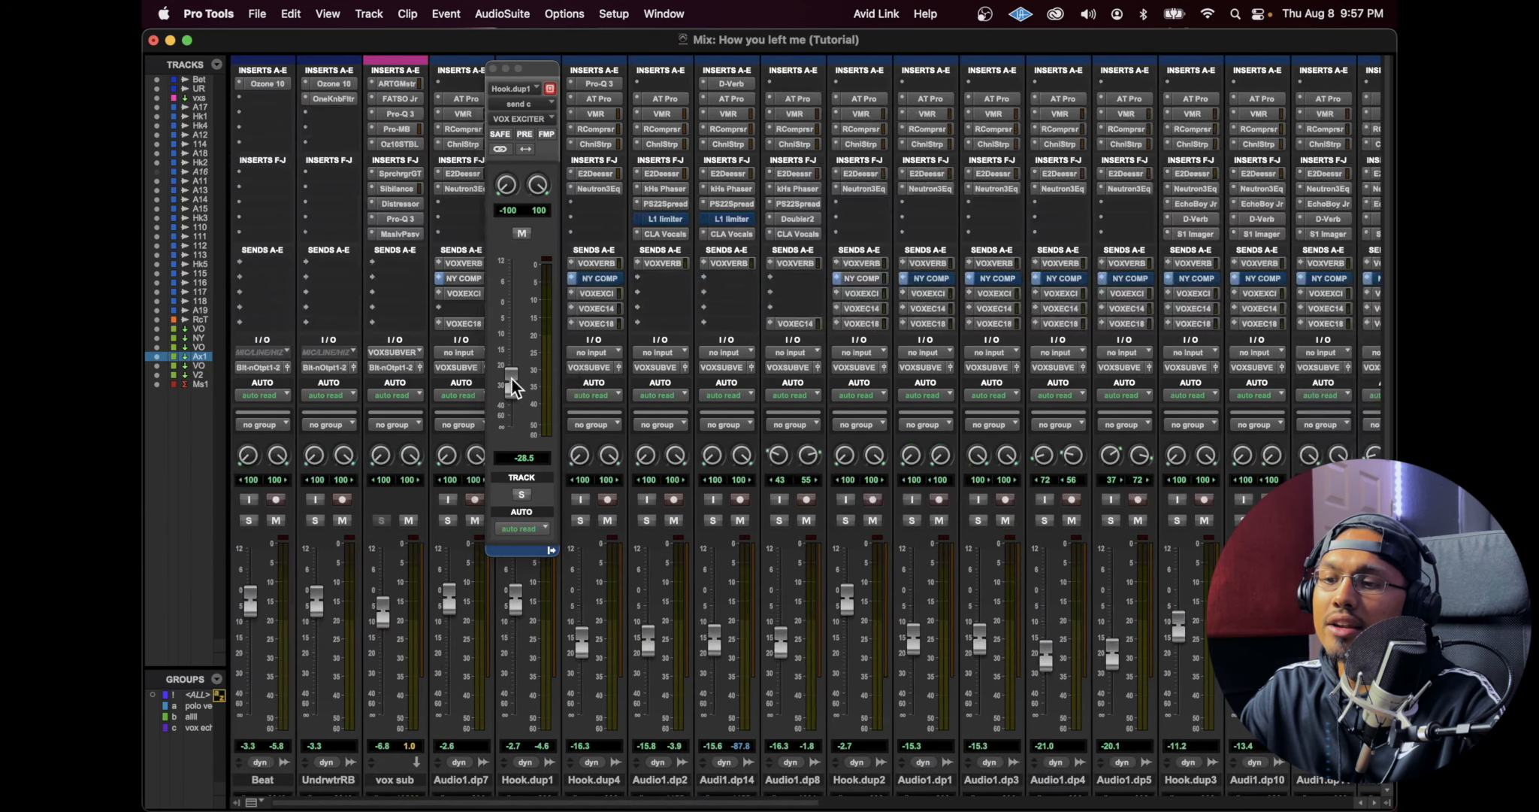
pyautogui.moveTo(511, 383); pyautogui.dragTo(511, 377)
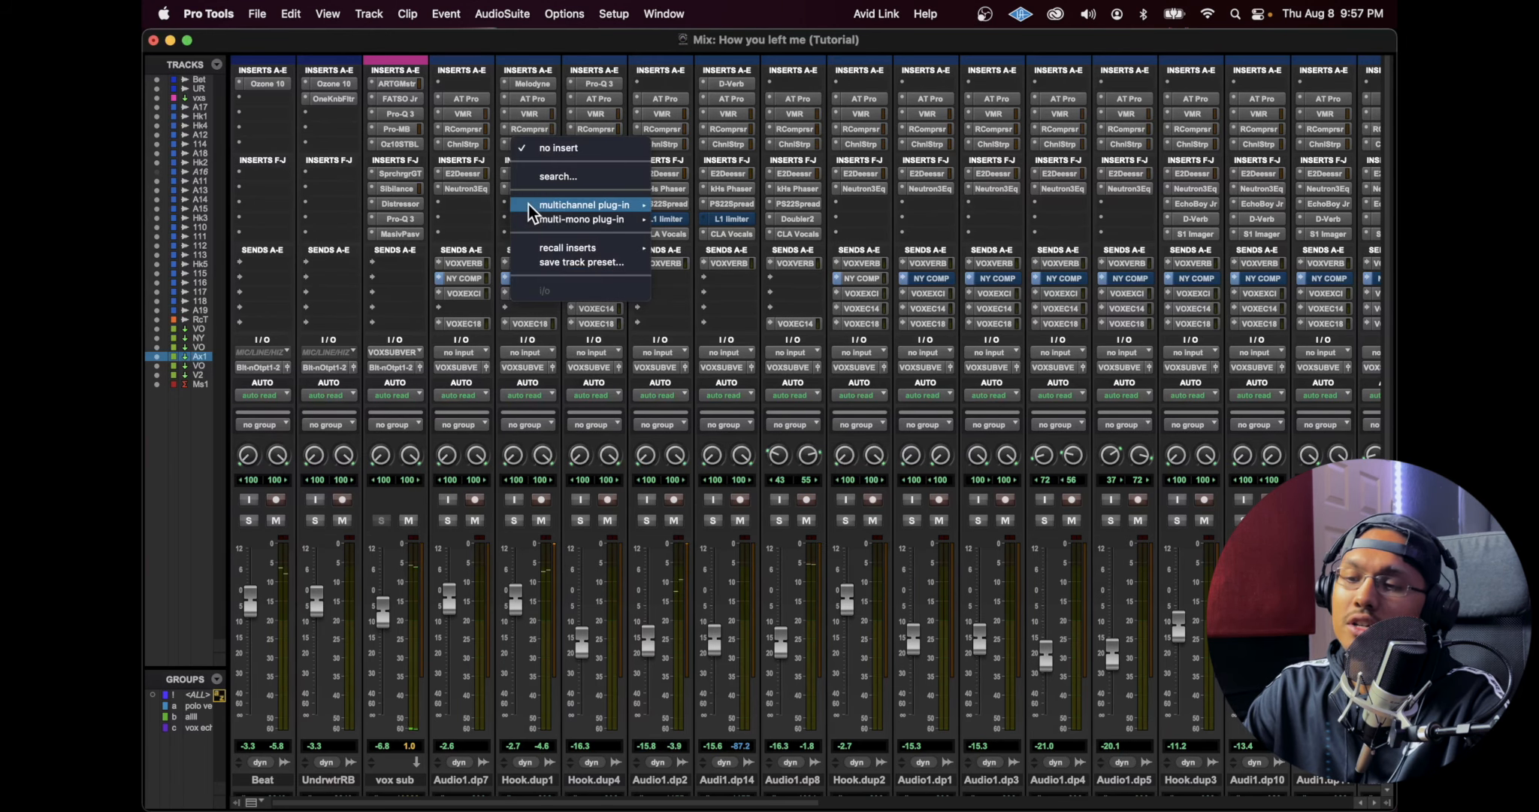
pyautogui.moveTo(585, 204)
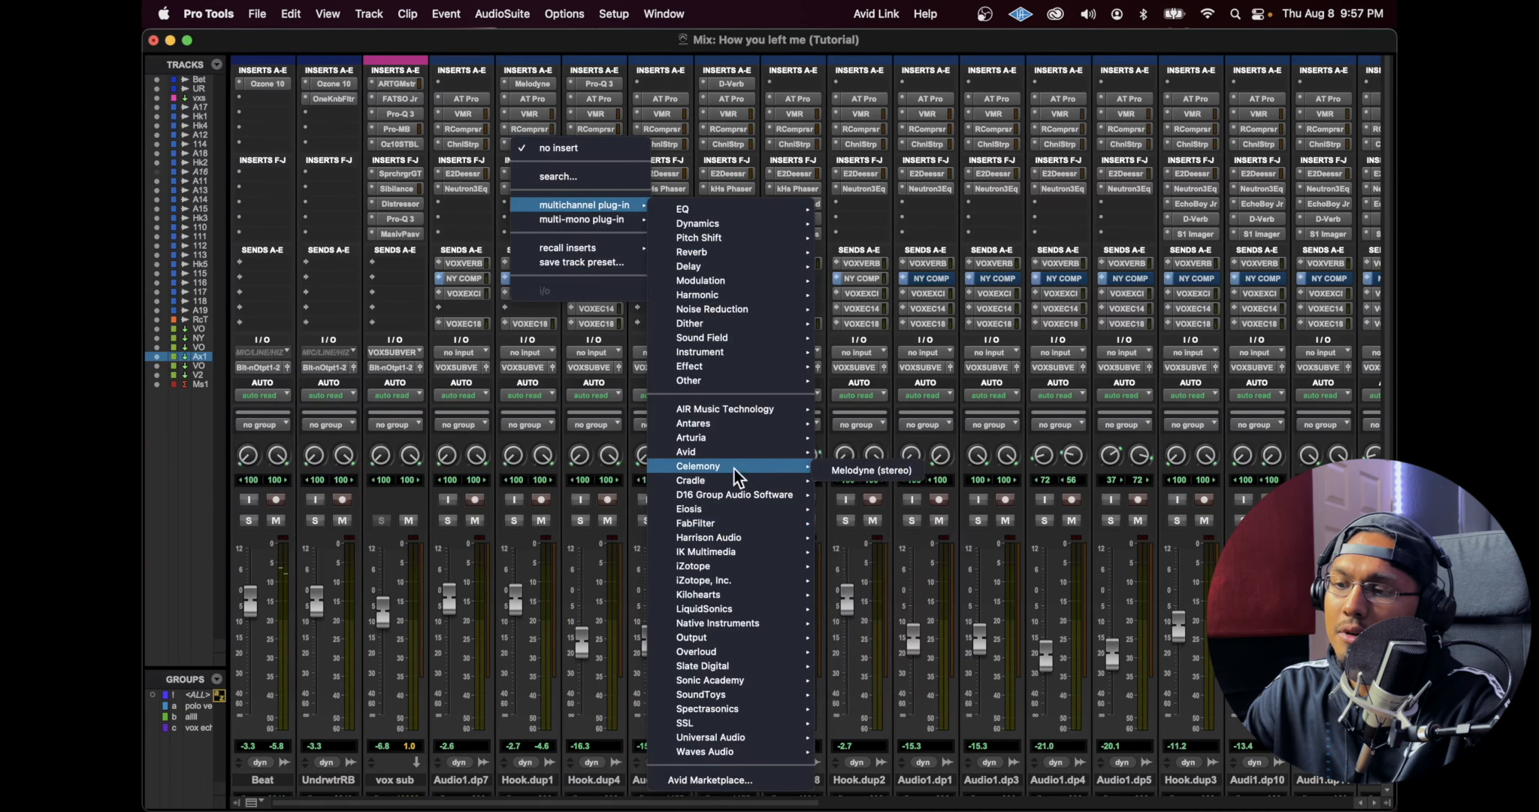
pyautogui.moveTo(702, 666)
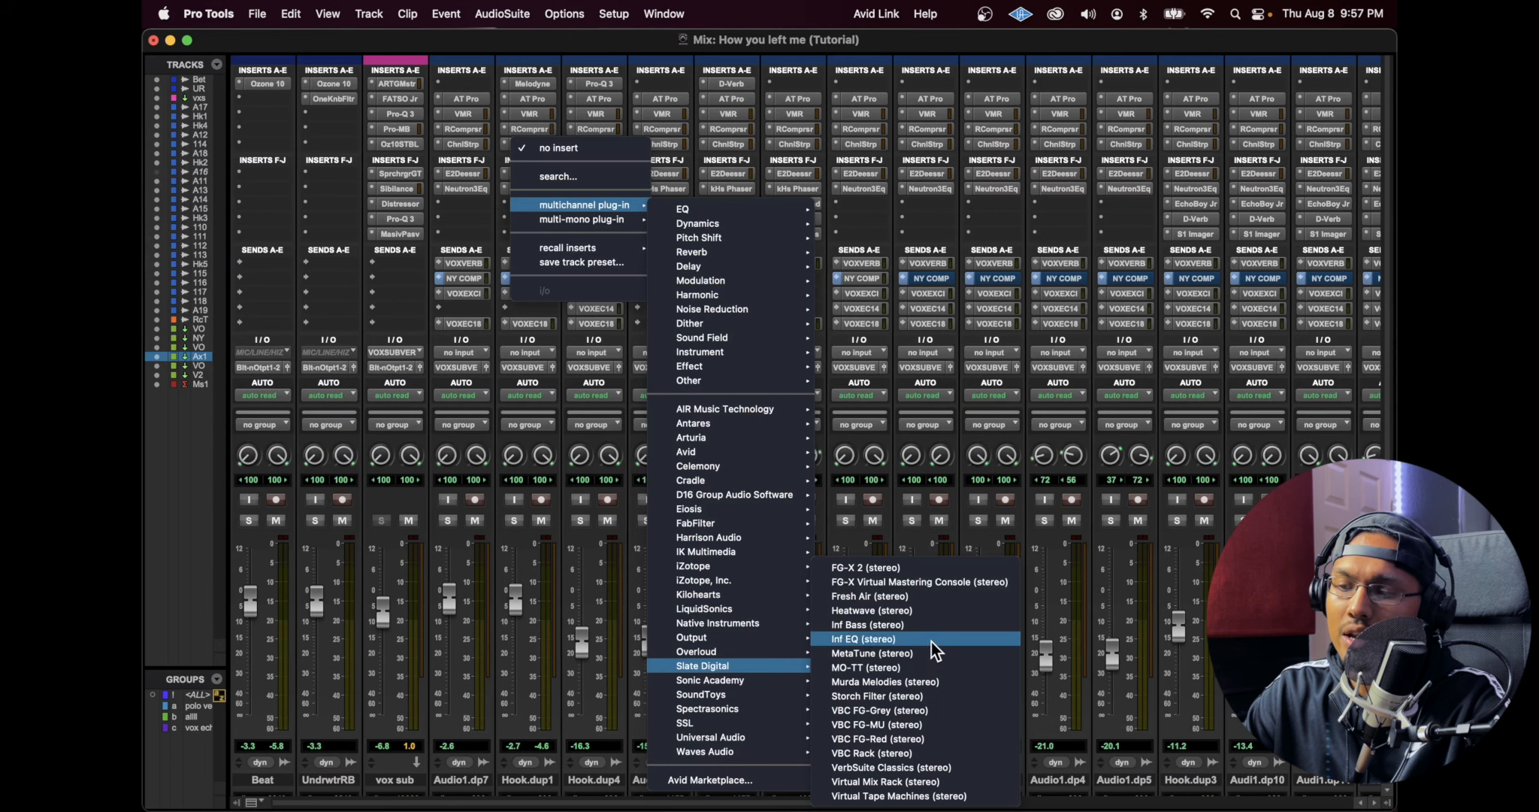
# Insert Fresh Air on Hook.dup1 with Mid Air 18 and High Air 6, bypassing to compare.
pyautogui.click(869, 596)
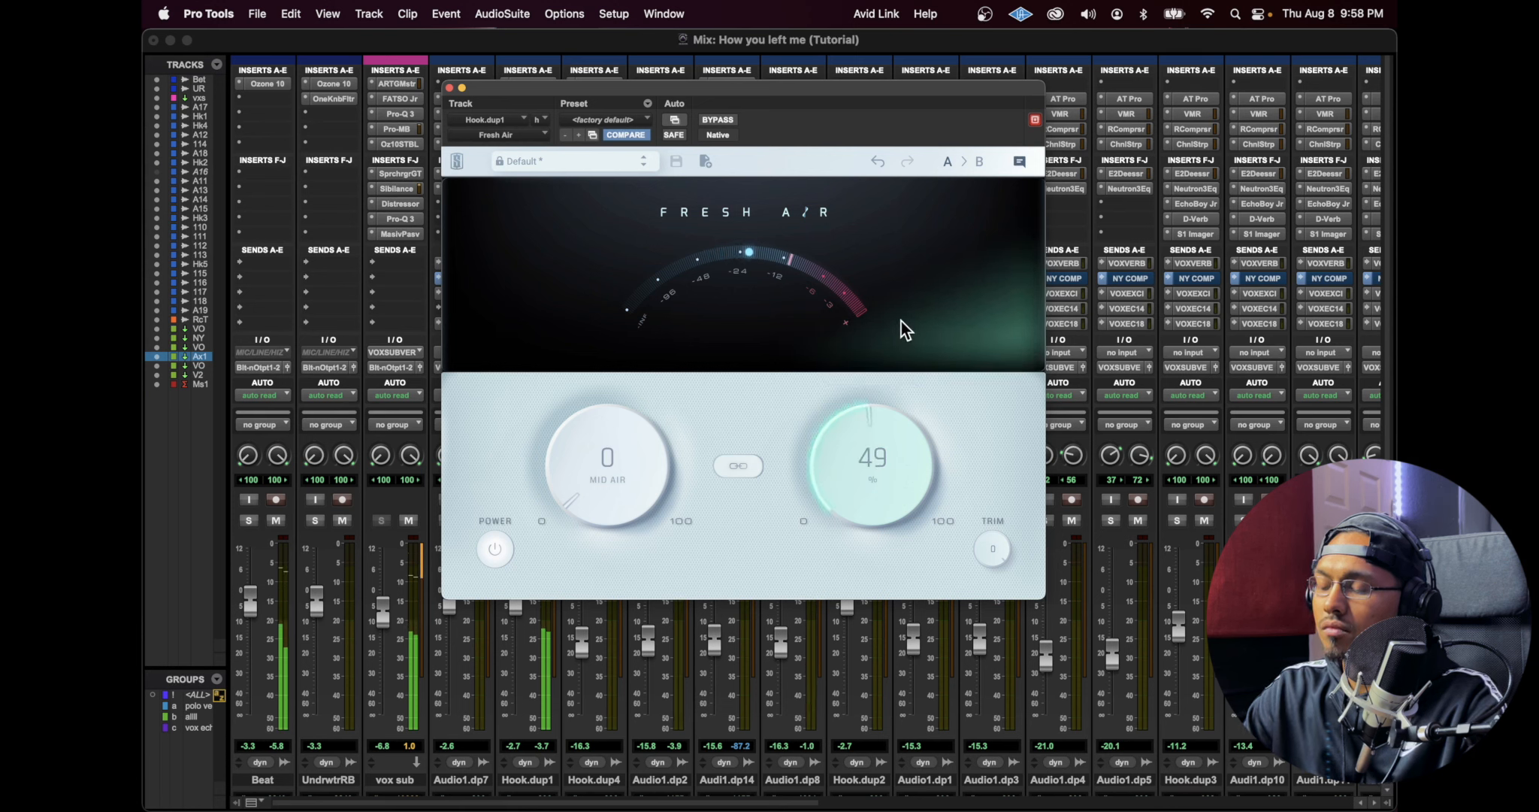
pyautogui.moveTo(872, 457); pyautogui.dragTo(872, 422)
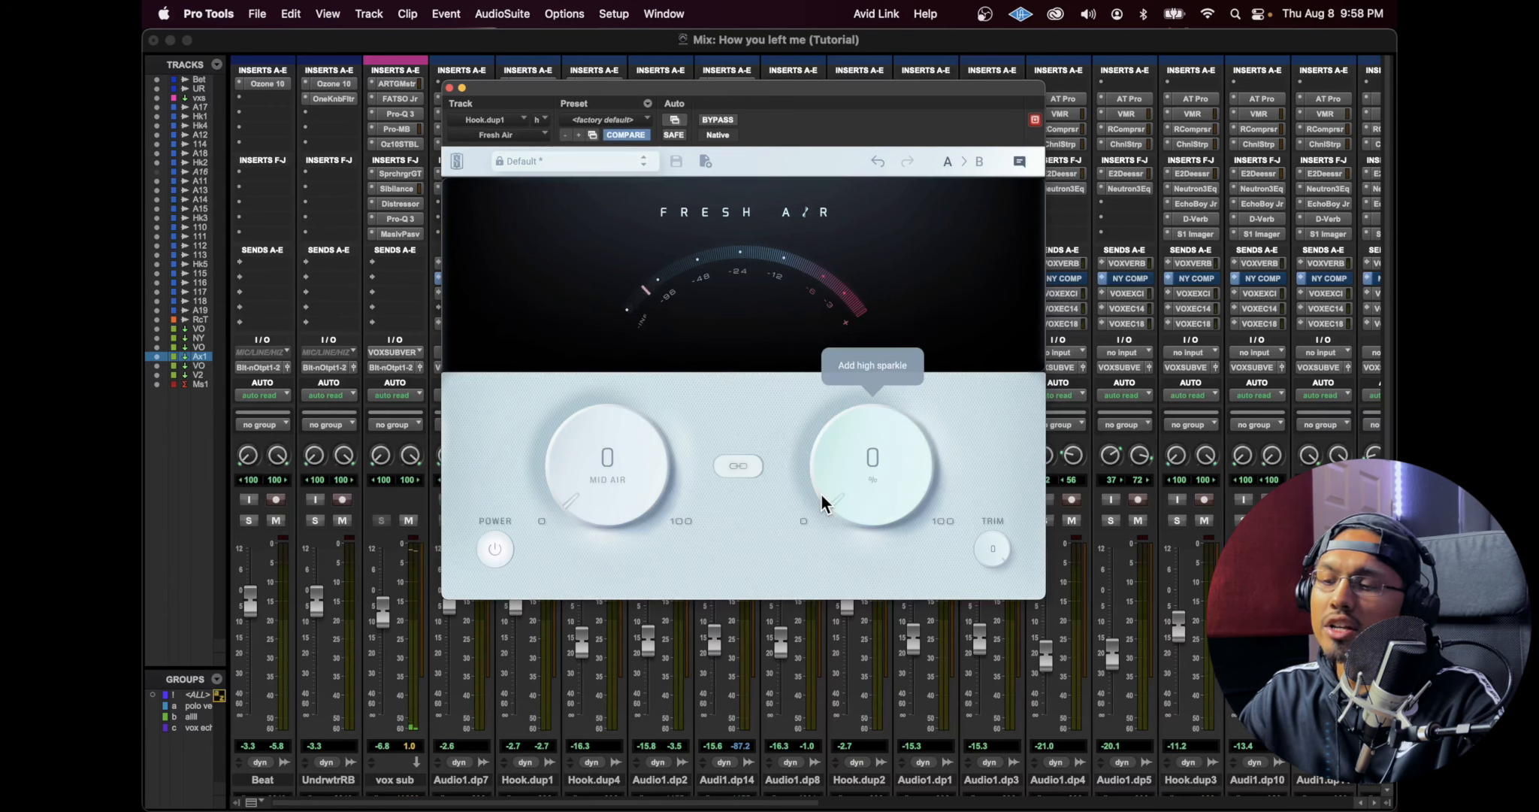
pyautogui.moveTo(607, 461); pyautogui.dragTo(631, 454)
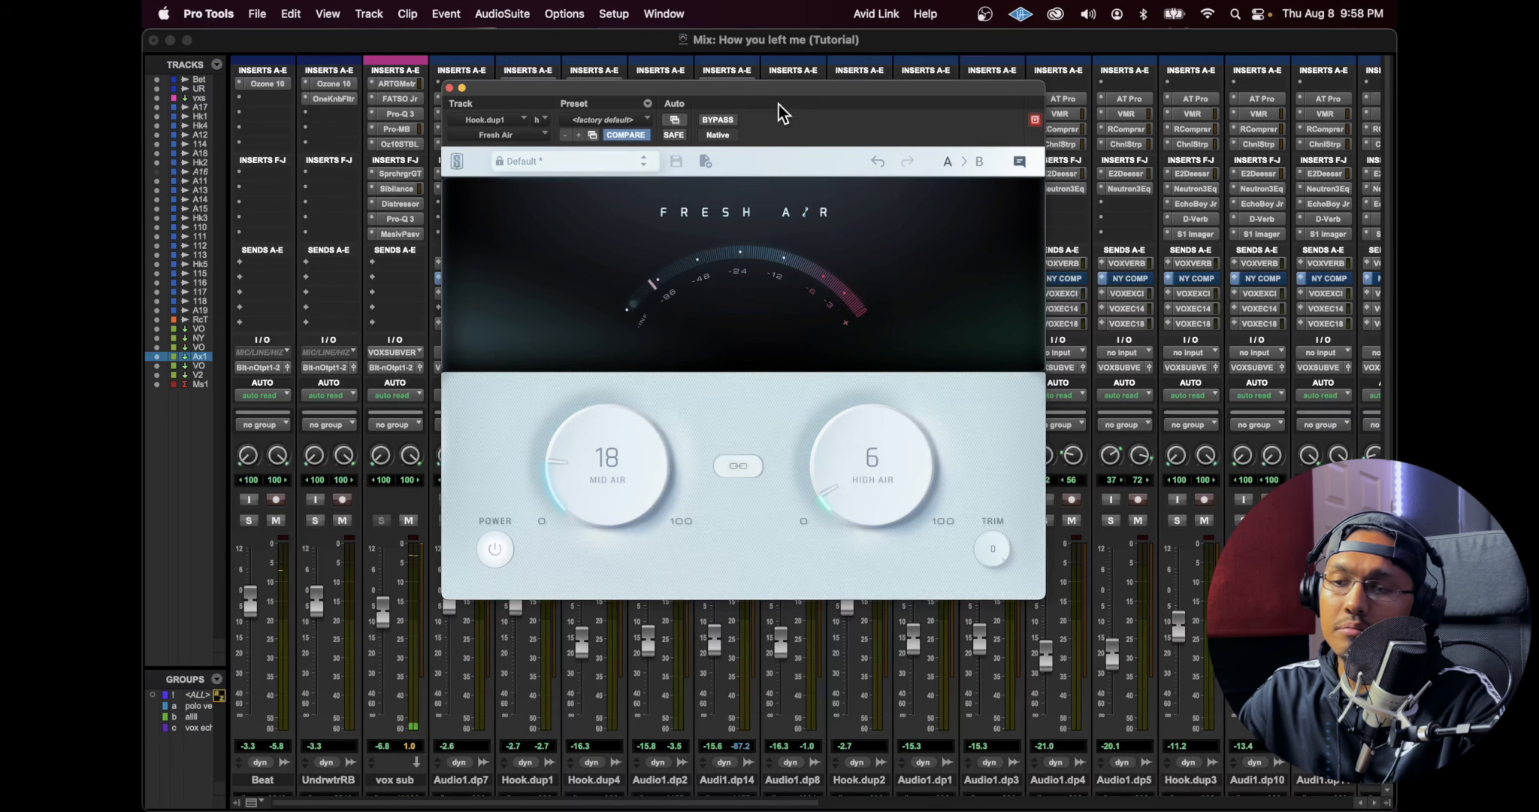
pyautogui.click(717, 119)
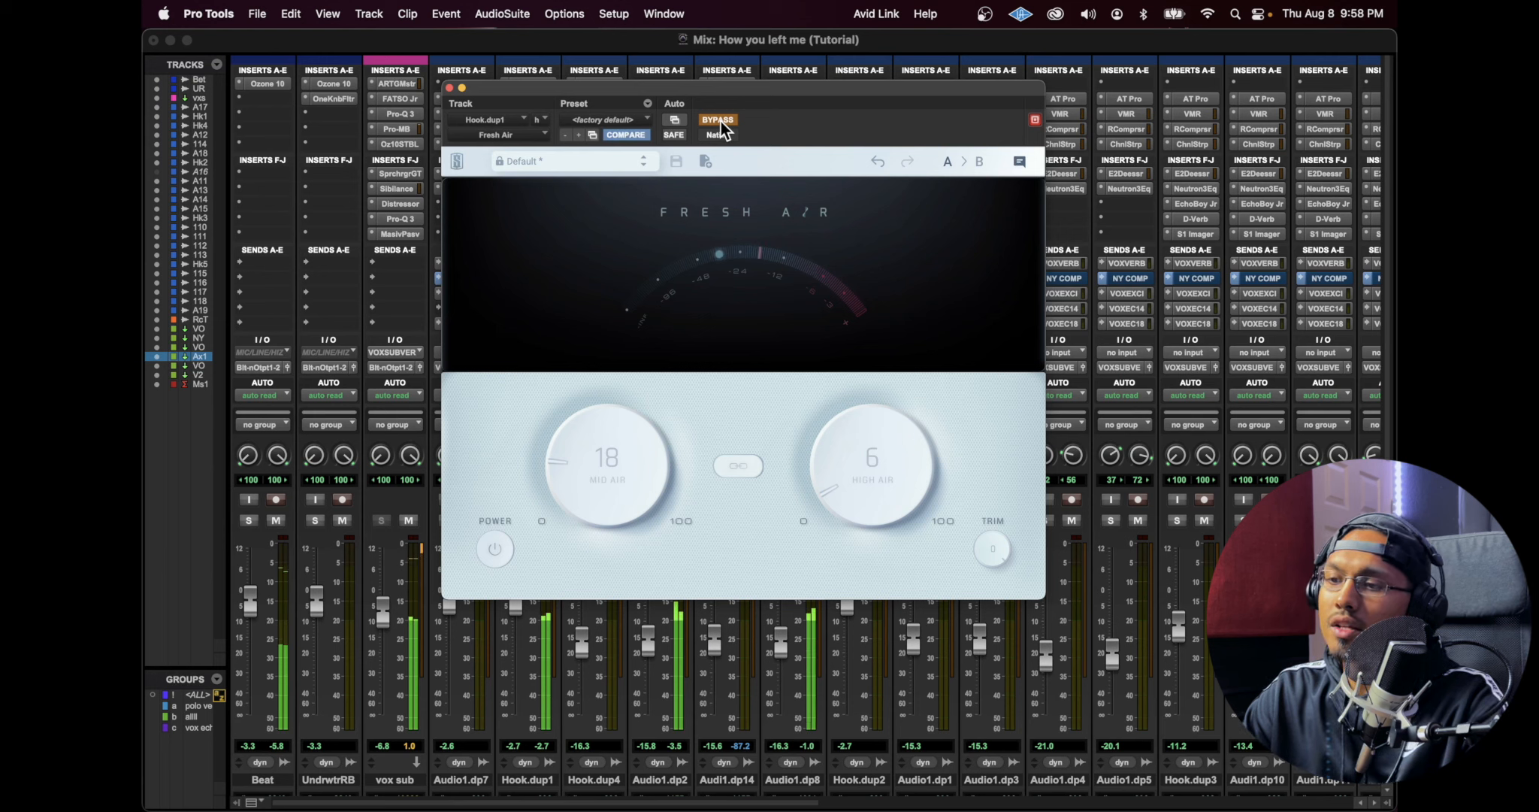
pyautogui.click(718, 119)
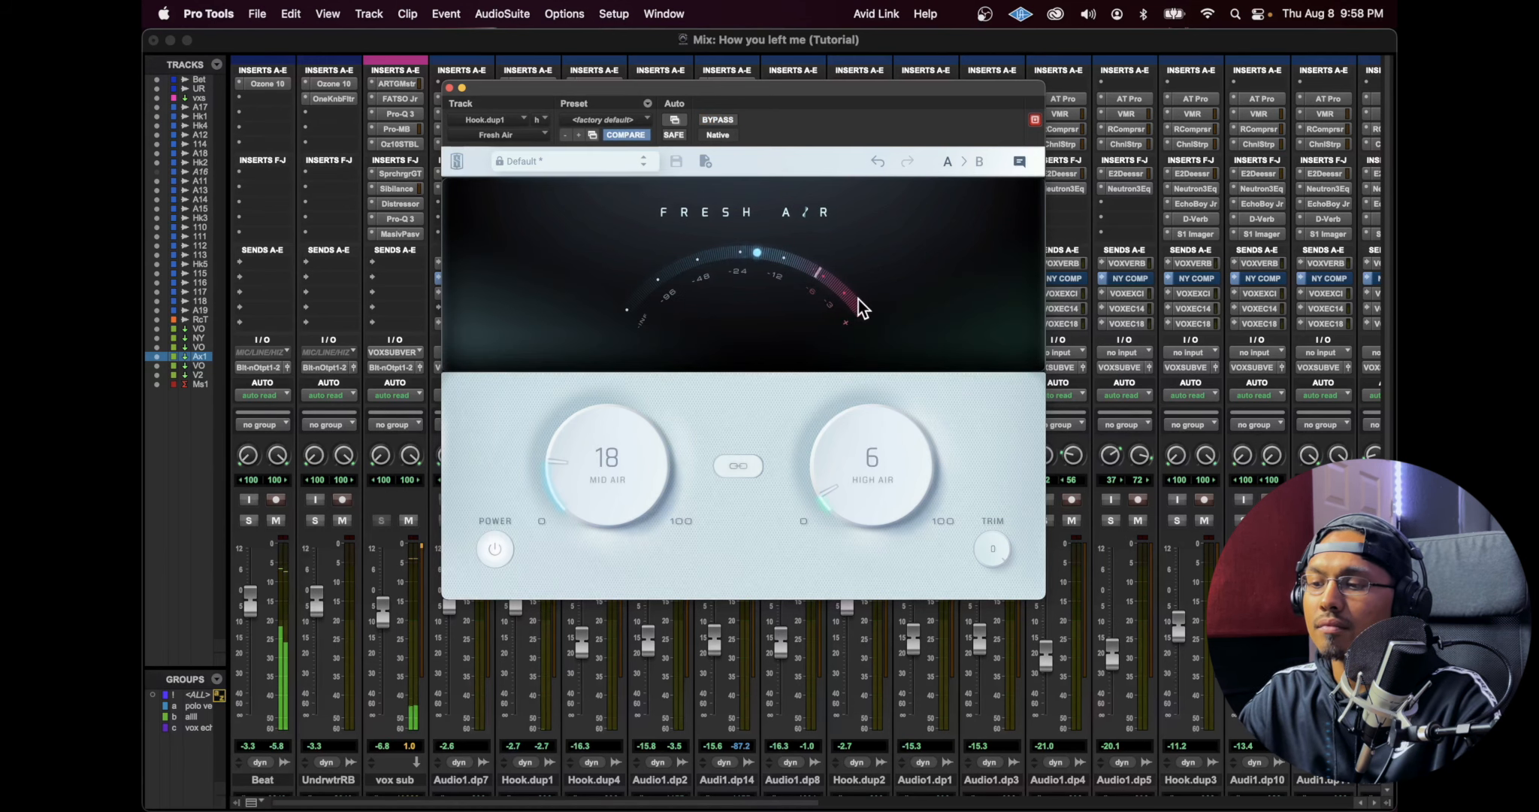